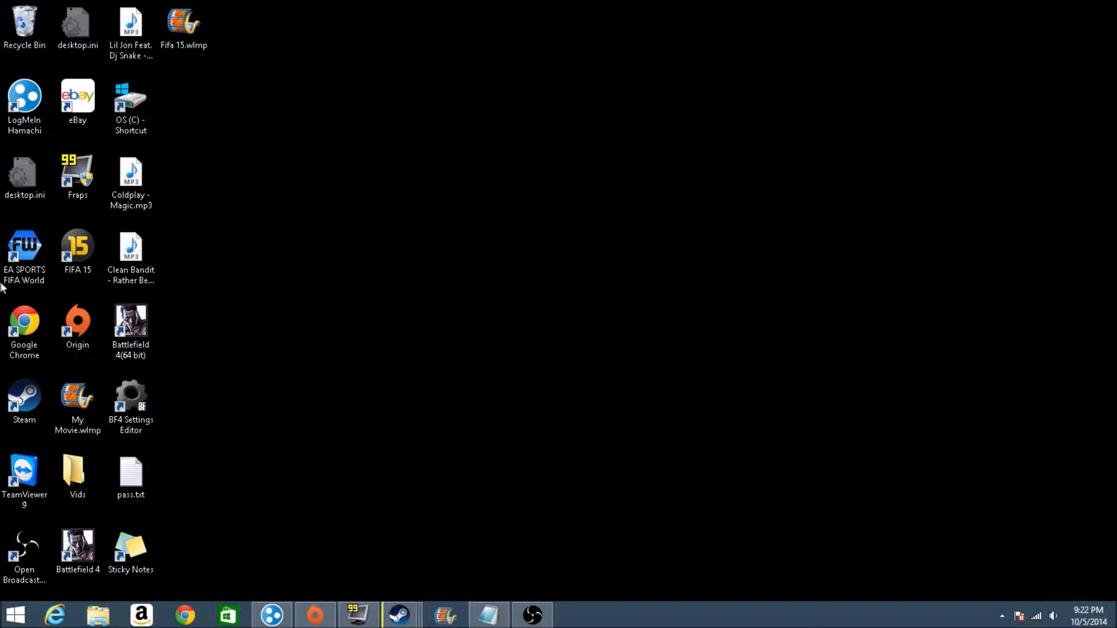
Select the Battlefield 4 (64 bit) shortcut, then bring up pass.txt from the Notepad preview.
click(130, 324)
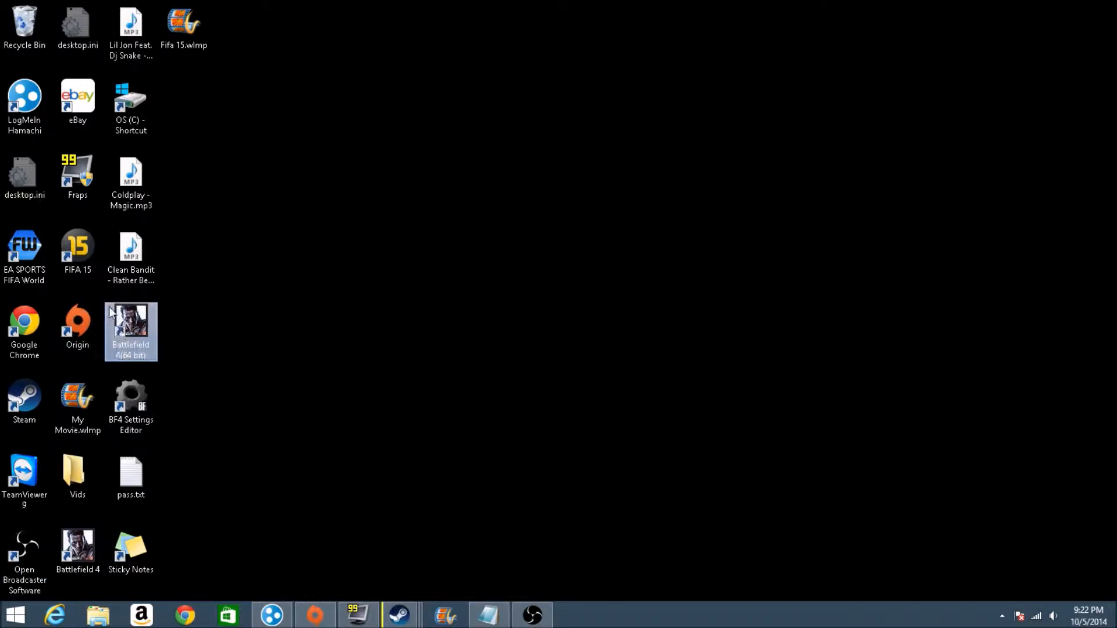
click(237, 432)
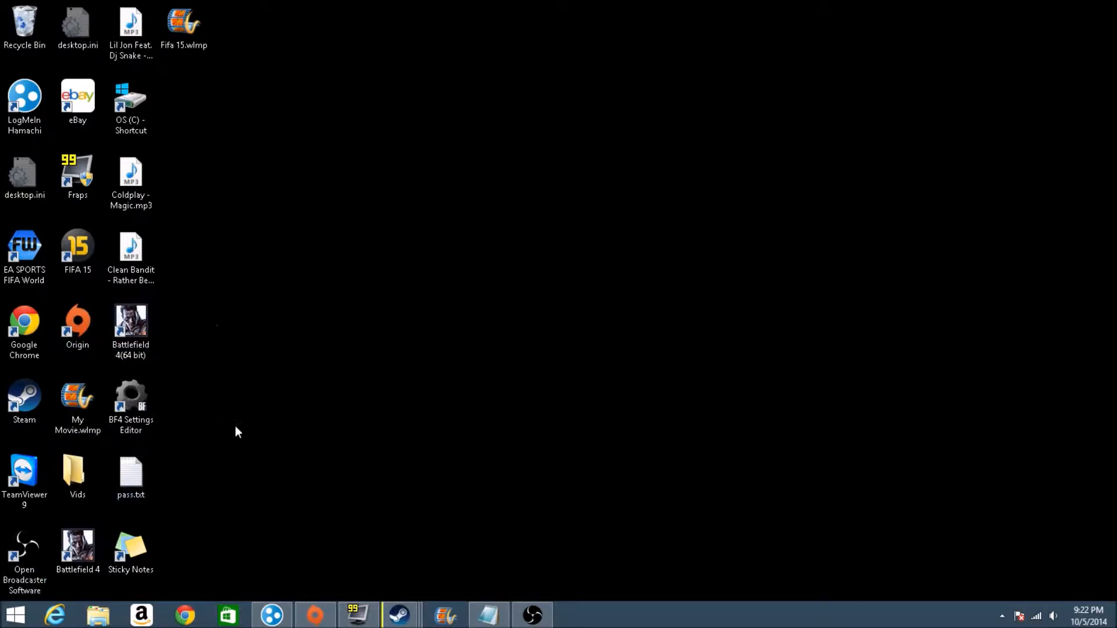
click(130, 324)
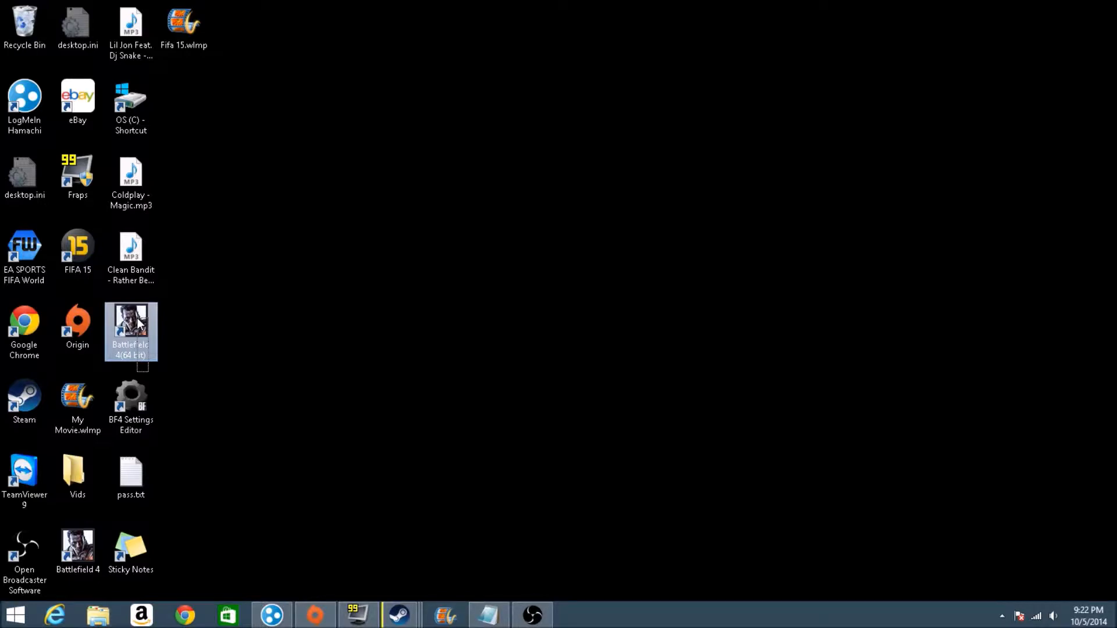
click(583, 521)
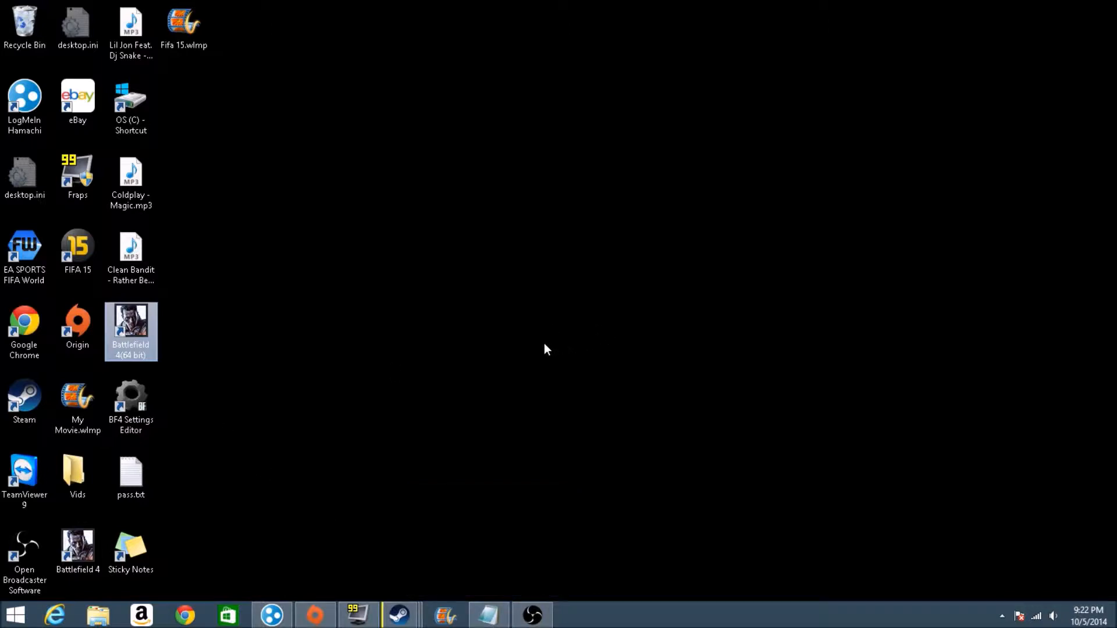
mouse_move(542, 351)
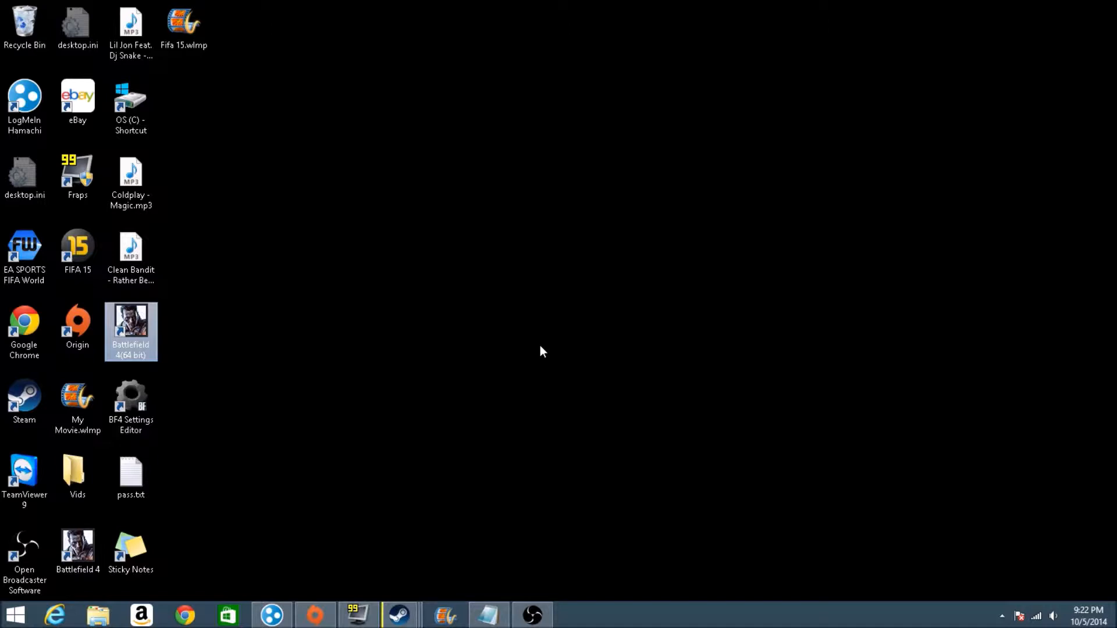
mouse_move(534, 354)
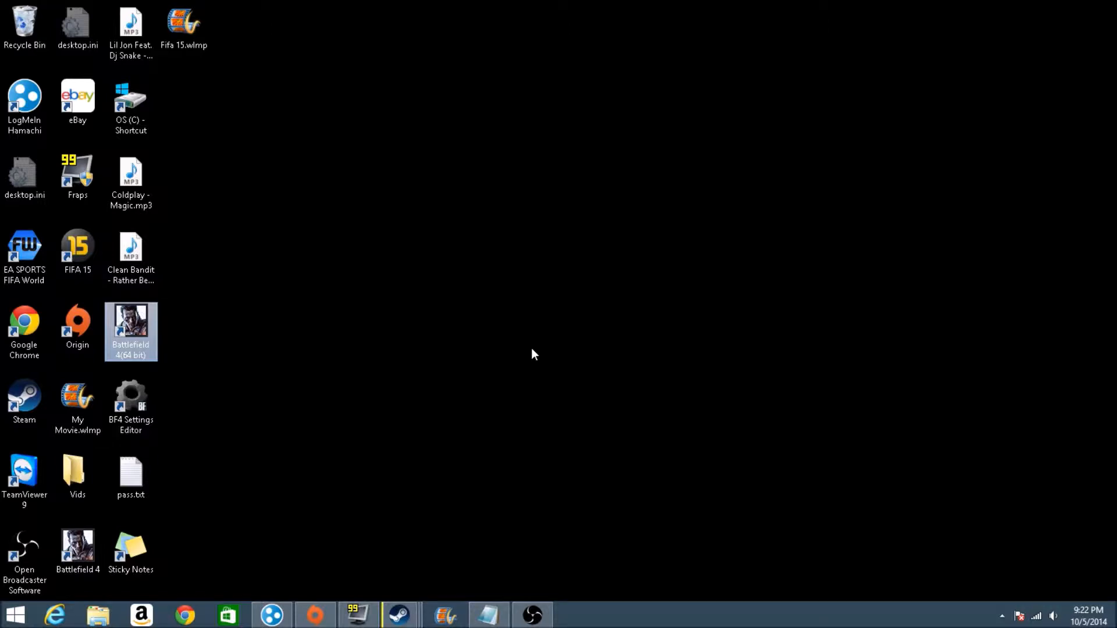
mouse_move(1056, 497)
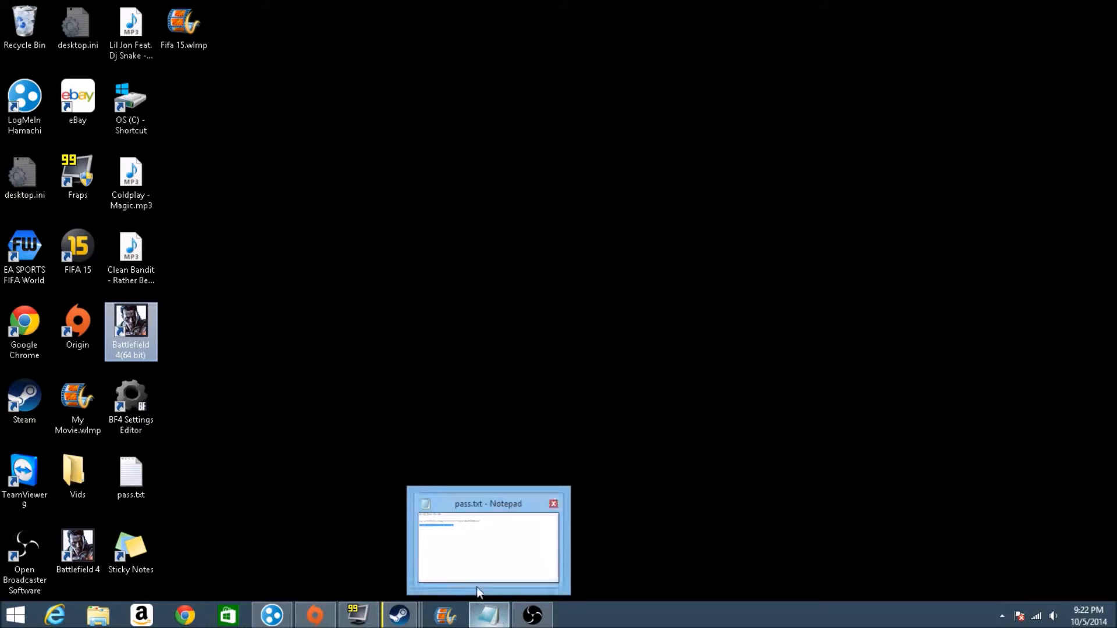
click(553, 504)
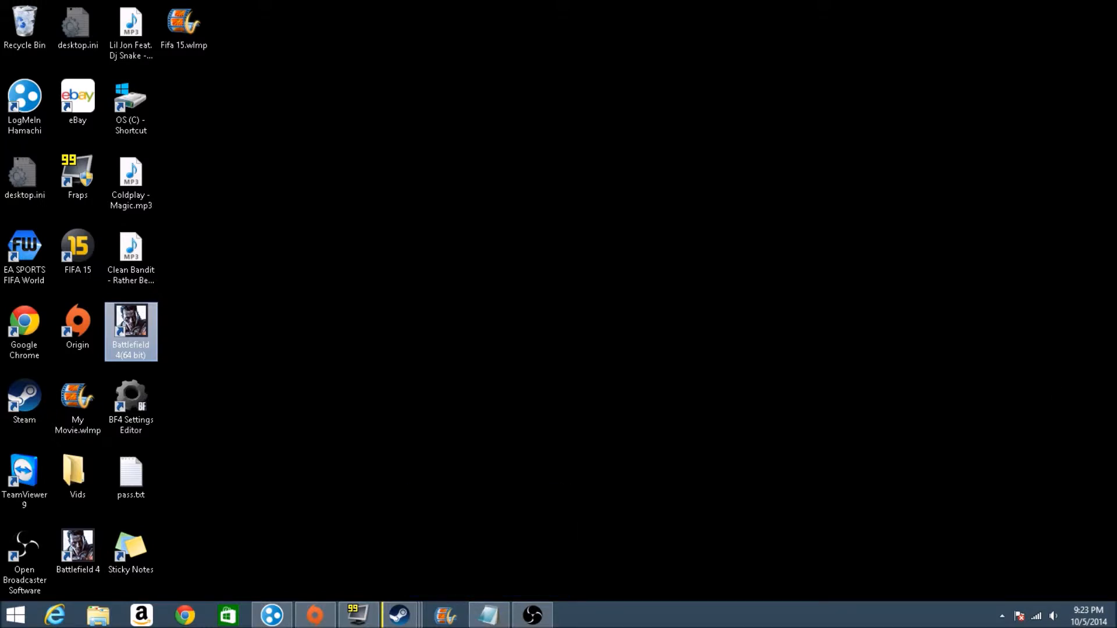
mouse_move(828, 461)
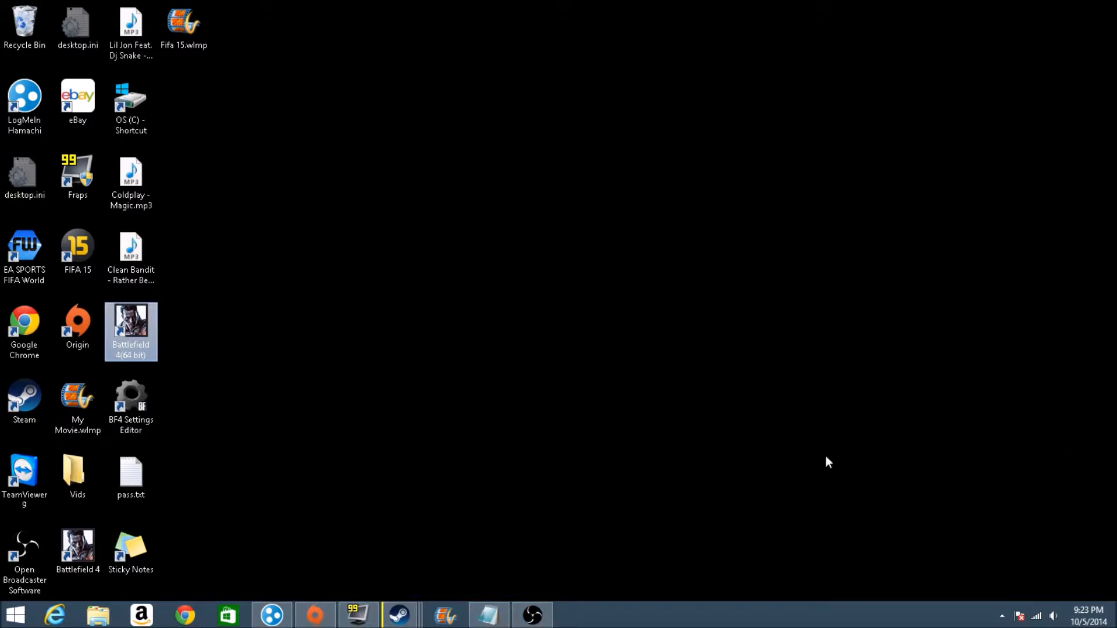
mouse_move(526, 519)
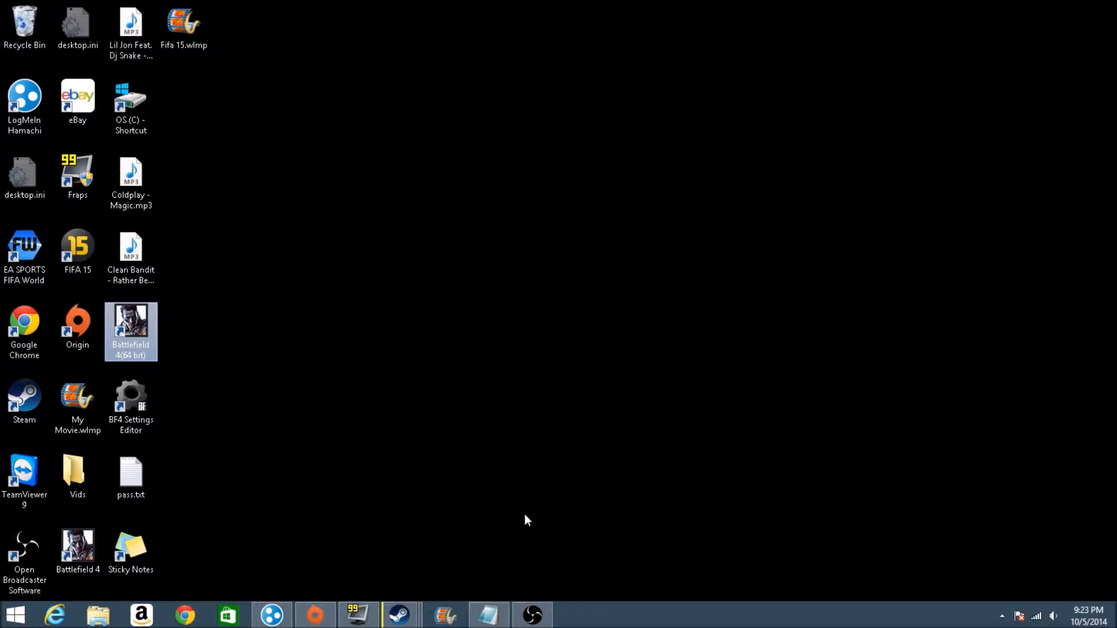
mouse_move(594, 237)
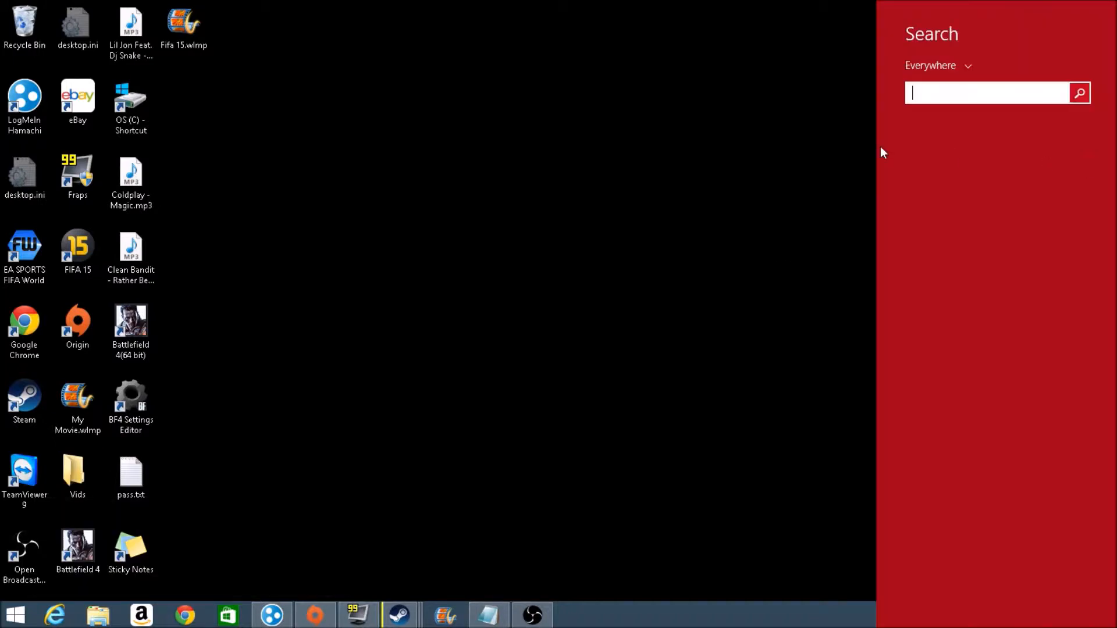
Search Windows for regedit, fixing the typo, and launch regedit.exe.
text(recovery)
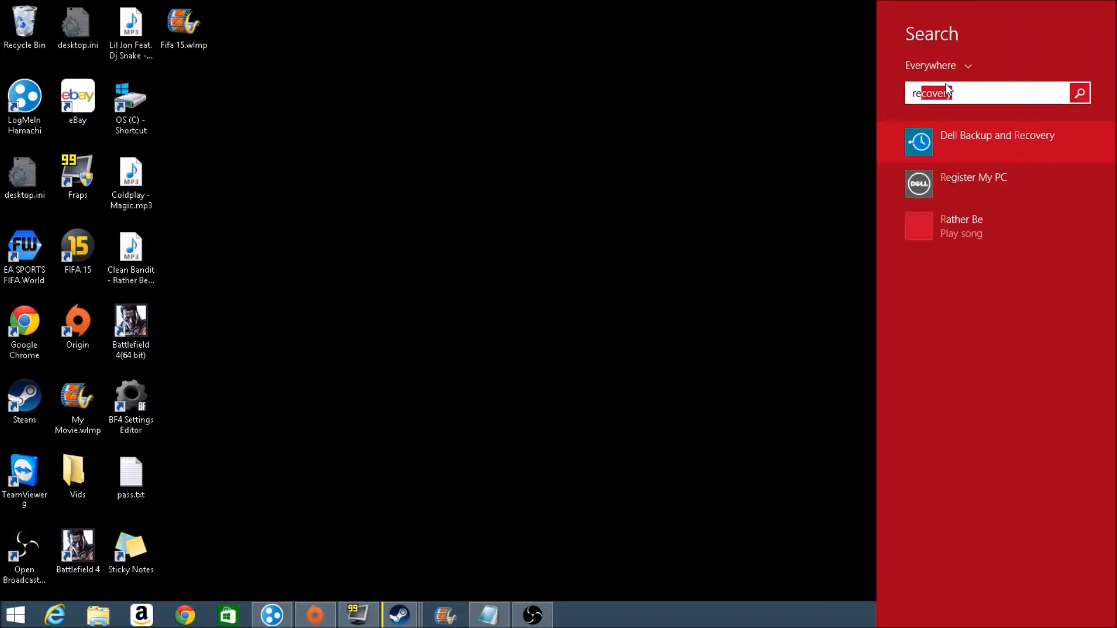
text(register My PC)
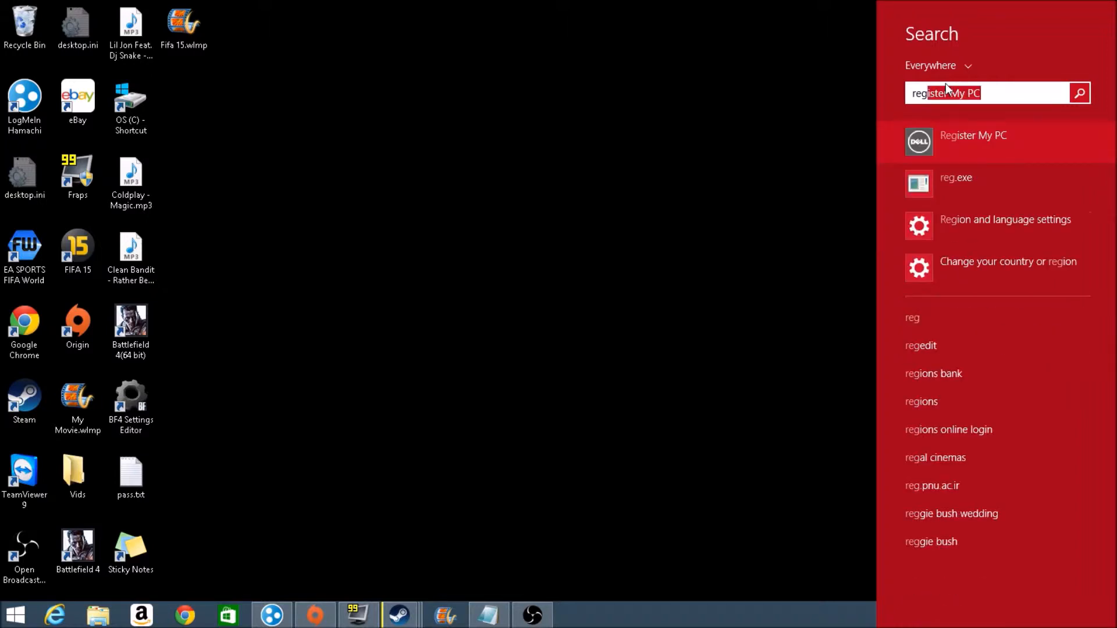
text(regdi)
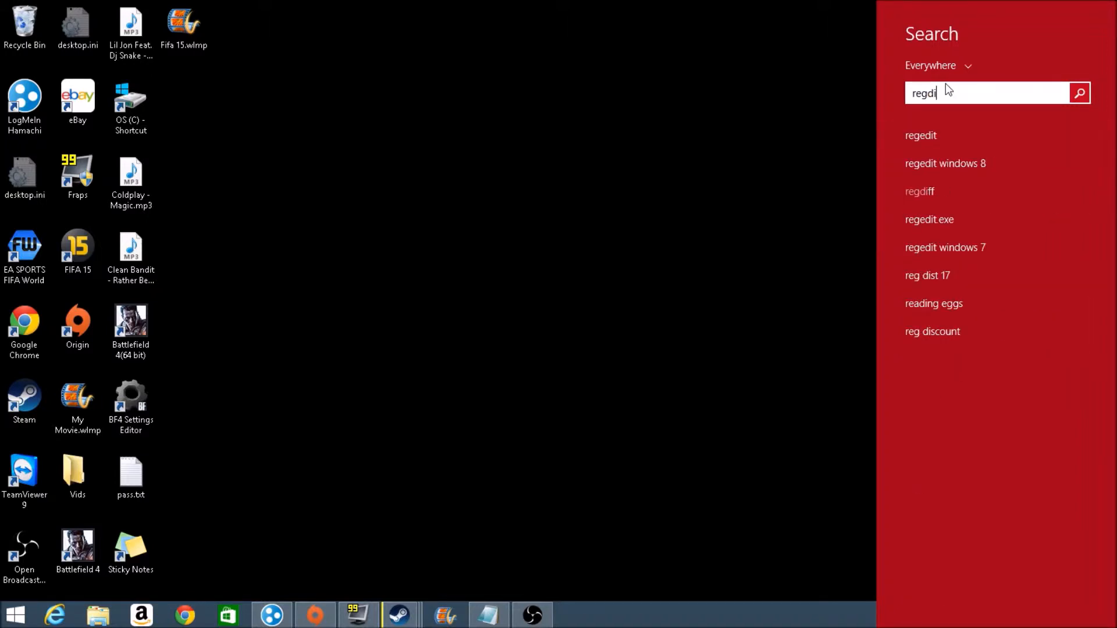
key(BackSpace)
text(edit)
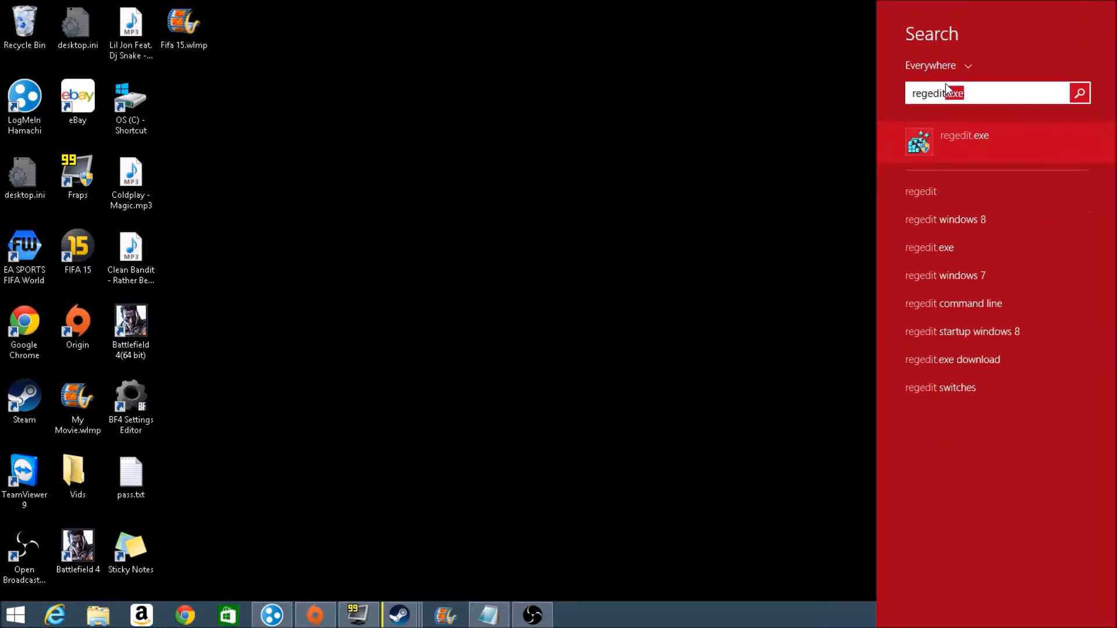
click(964, 135)
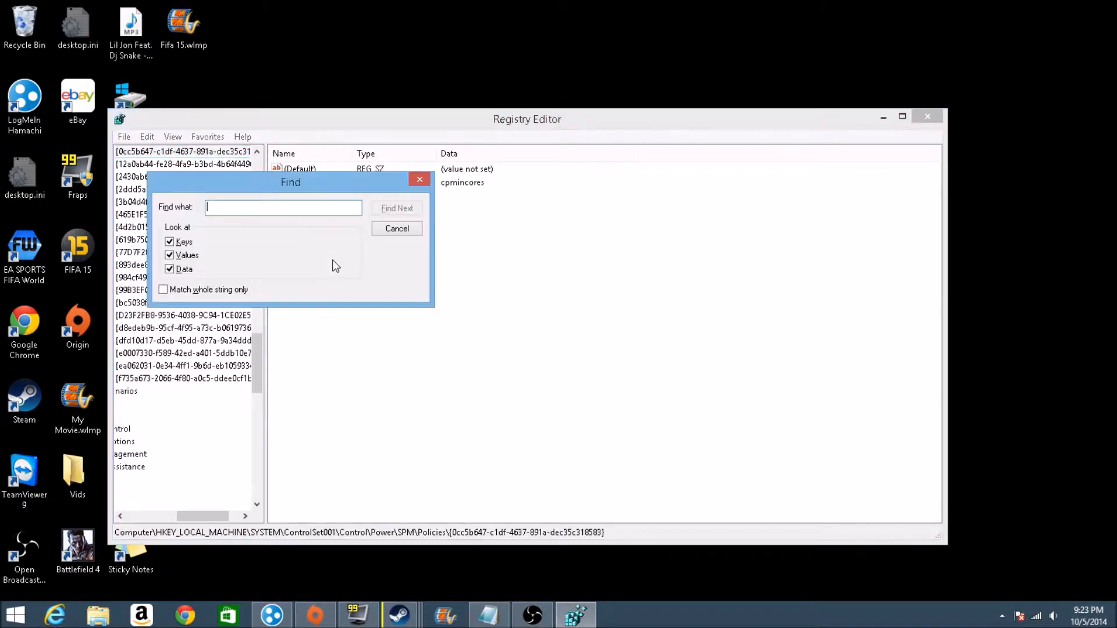
Search the registry for key 0cc5b647-c1df-4637-891a-dec35c318583 using Find Next.
text(0cc5b647-c1df-4637-891a-dec35c318583)
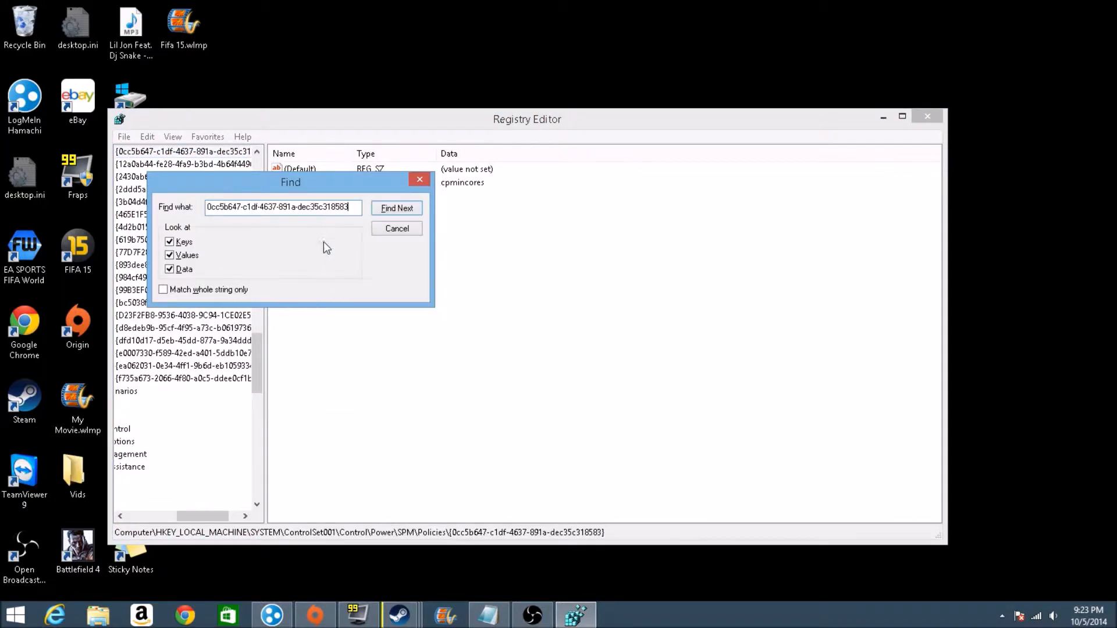
click(396, 209)
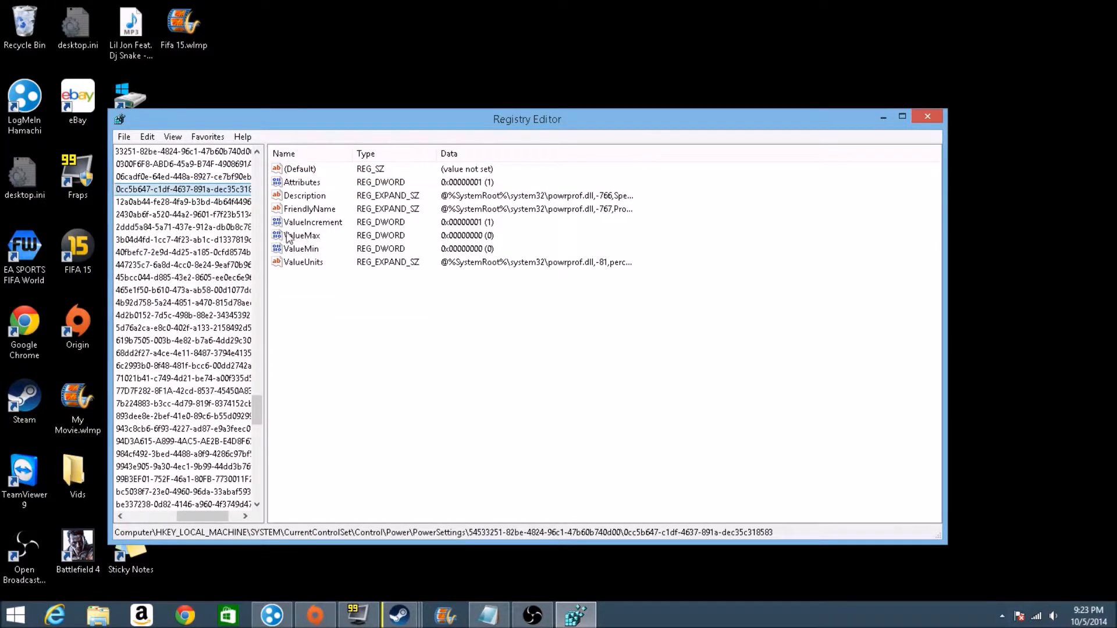
Enter 0 as ValueMax's value data, confirm, and close Registry Editor.
double_click(302, 234)
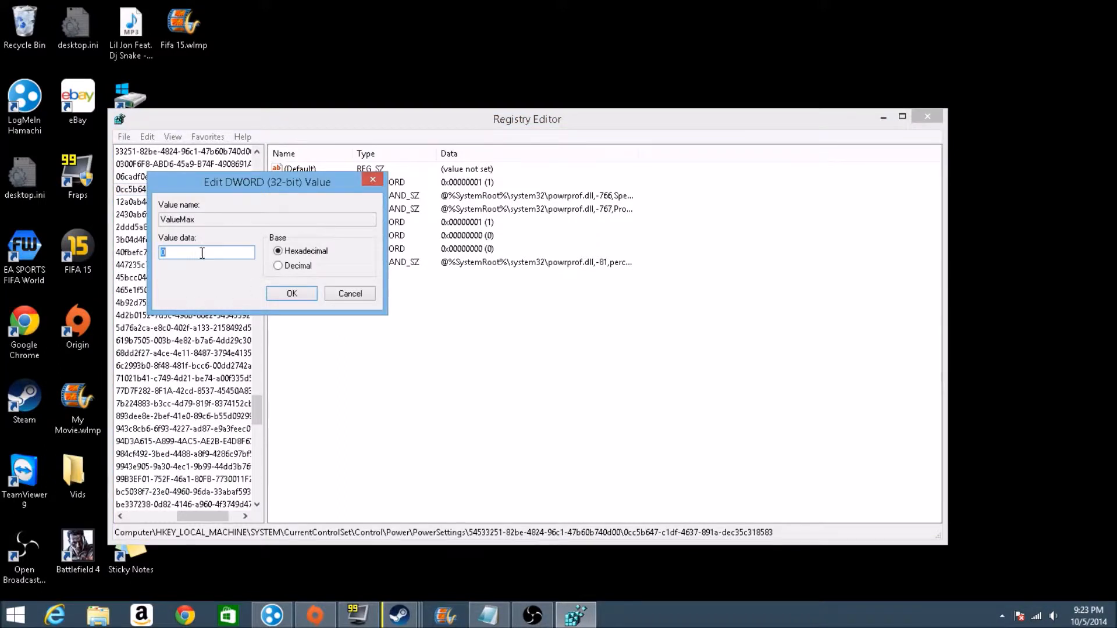
mouse_move(177, 252)
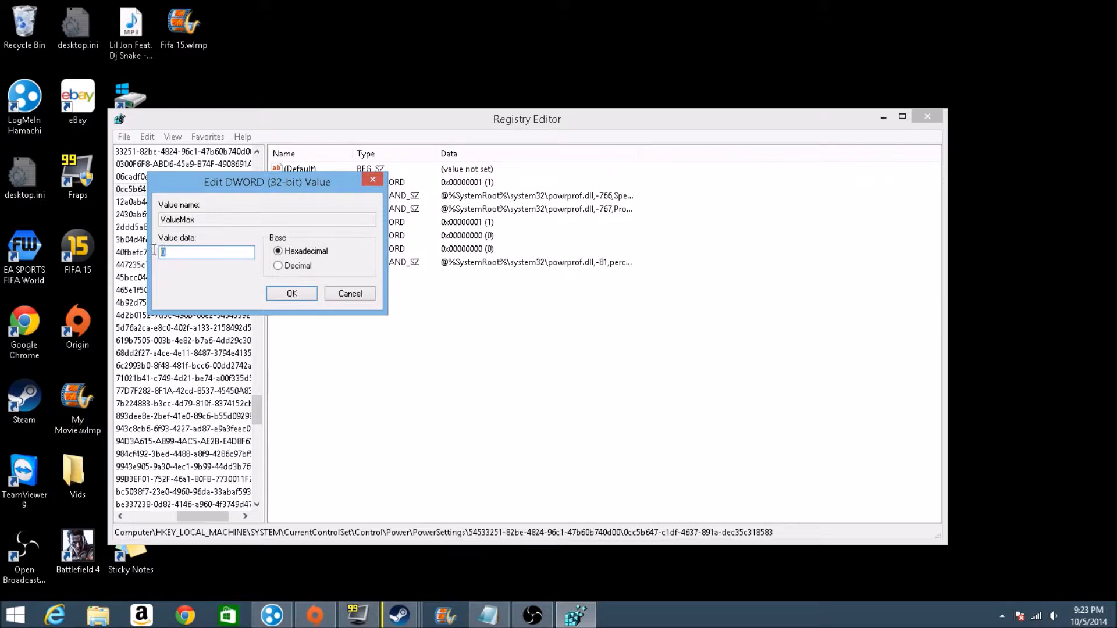
text(90)
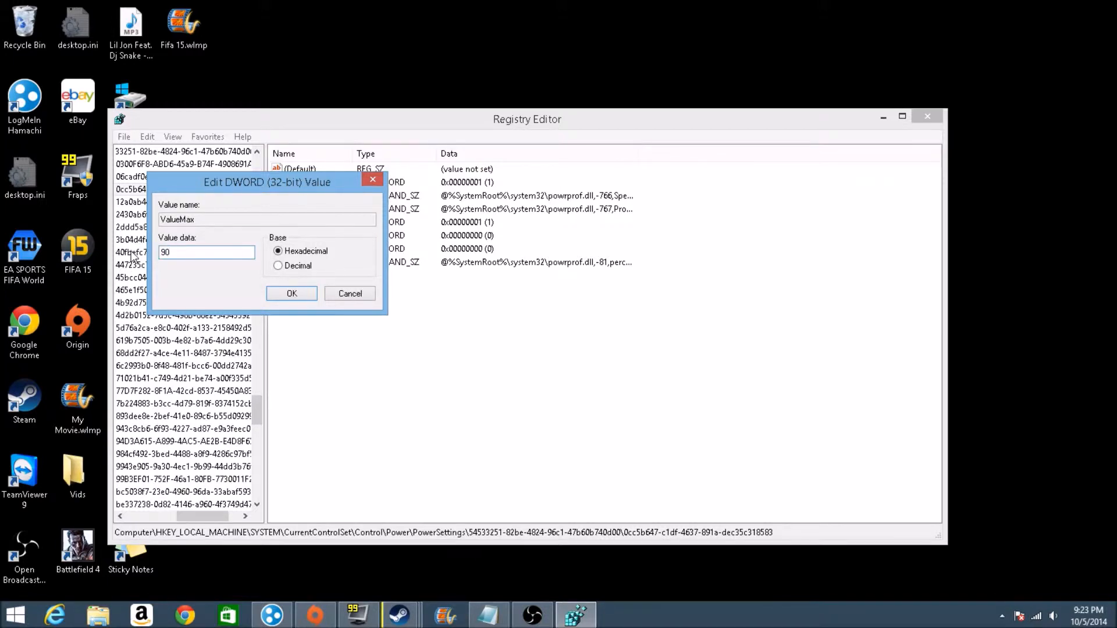
text(0)
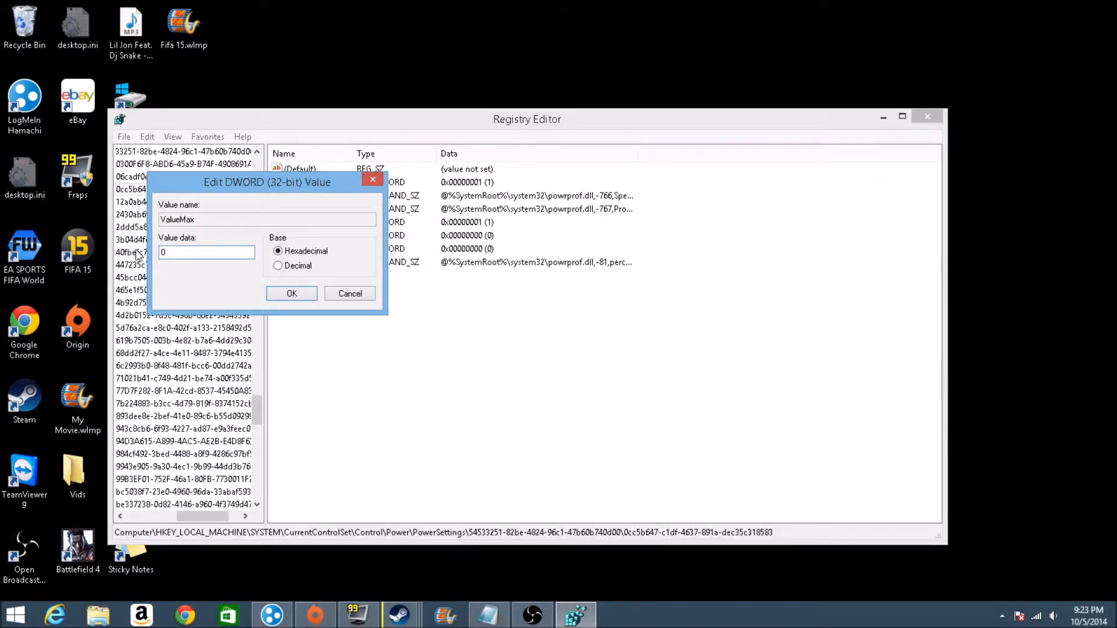
click(291, 292)
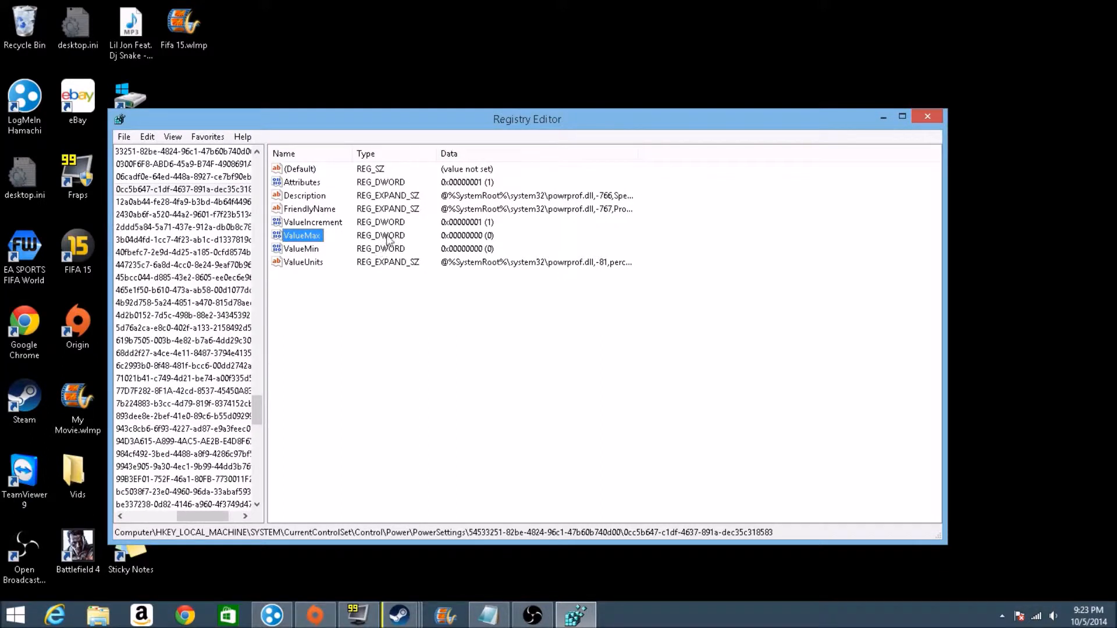
mouse_move(927, 116)
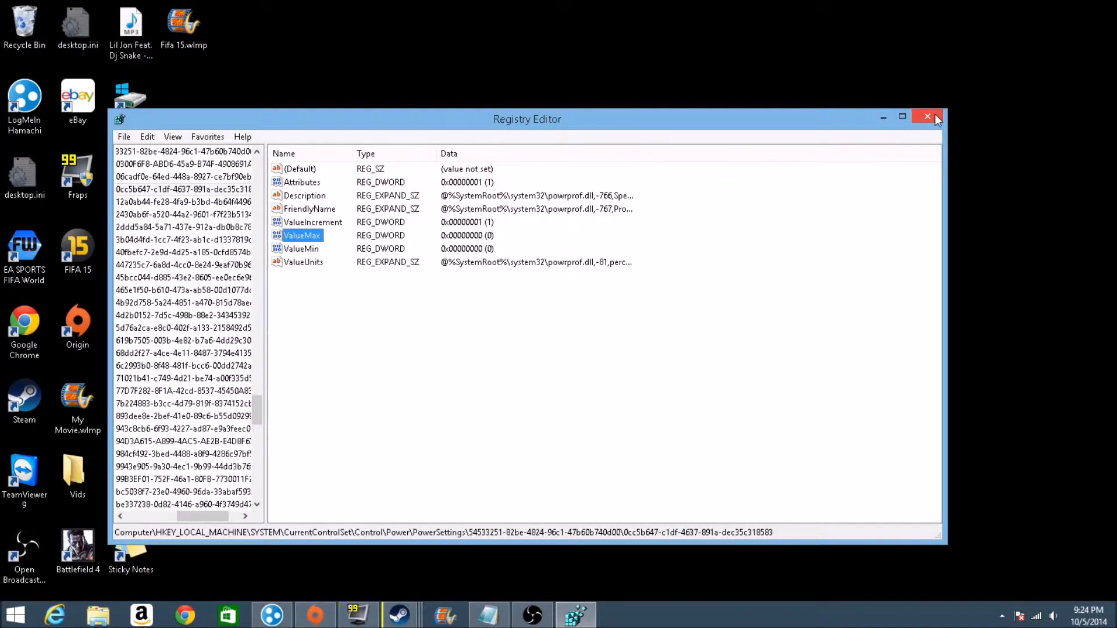
click(928, 116)
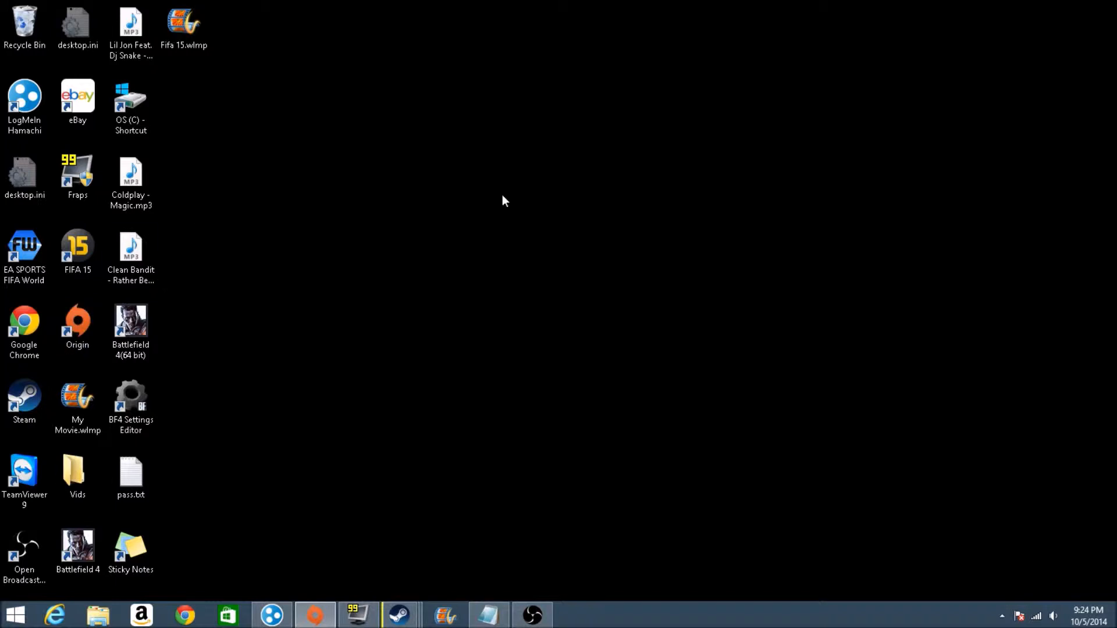
mouse_move(662, 525)
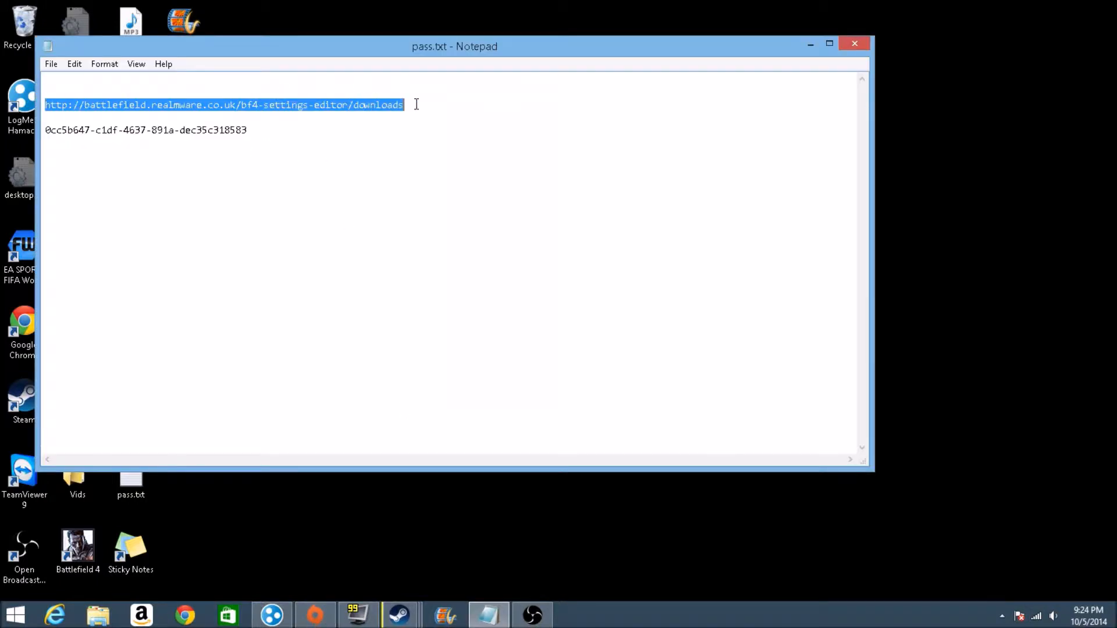
Copy the realmware BF4 Settings Editor downloads link from pass.txt.
right_click(388, 105)
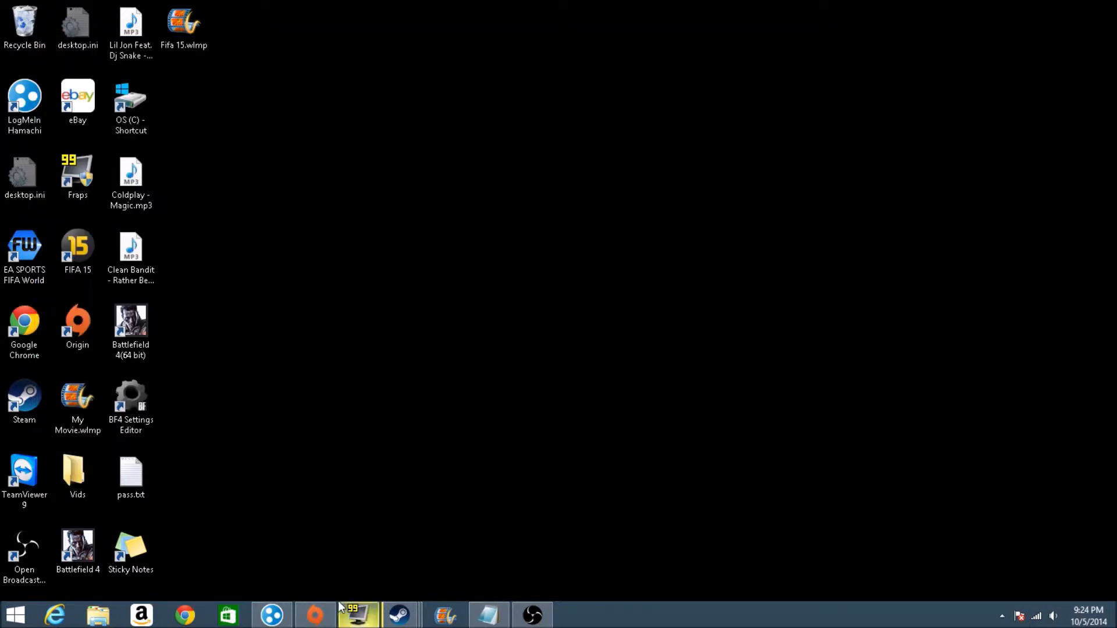
Switch to Google Chrome from the taskbar for the BF4 Settings Editor downloads.
click(184, 615)
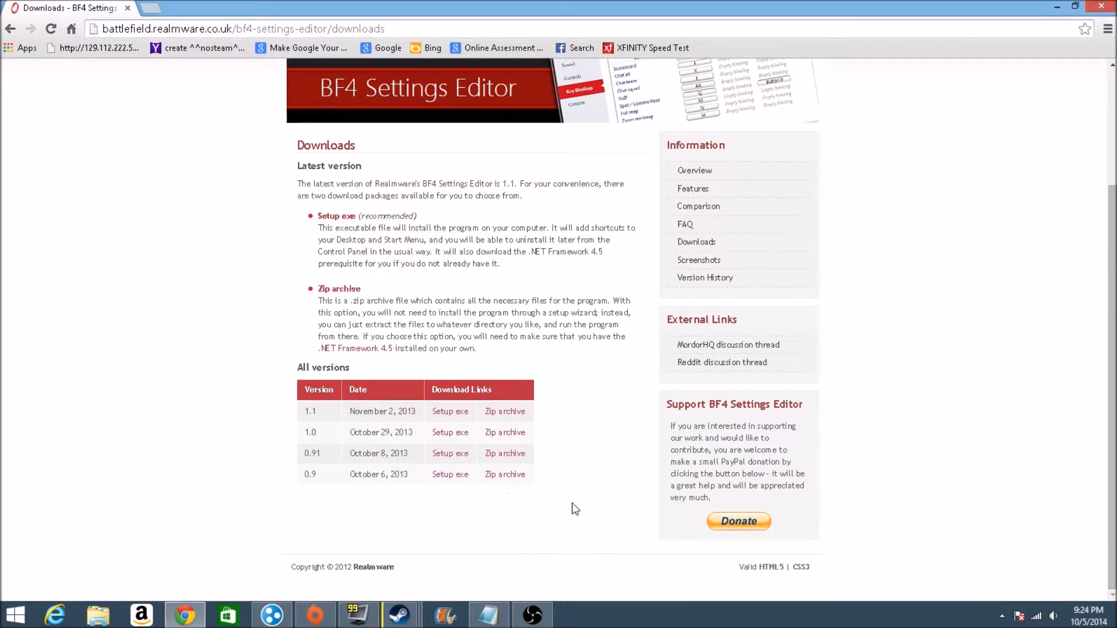
mouse_move(130, 403)
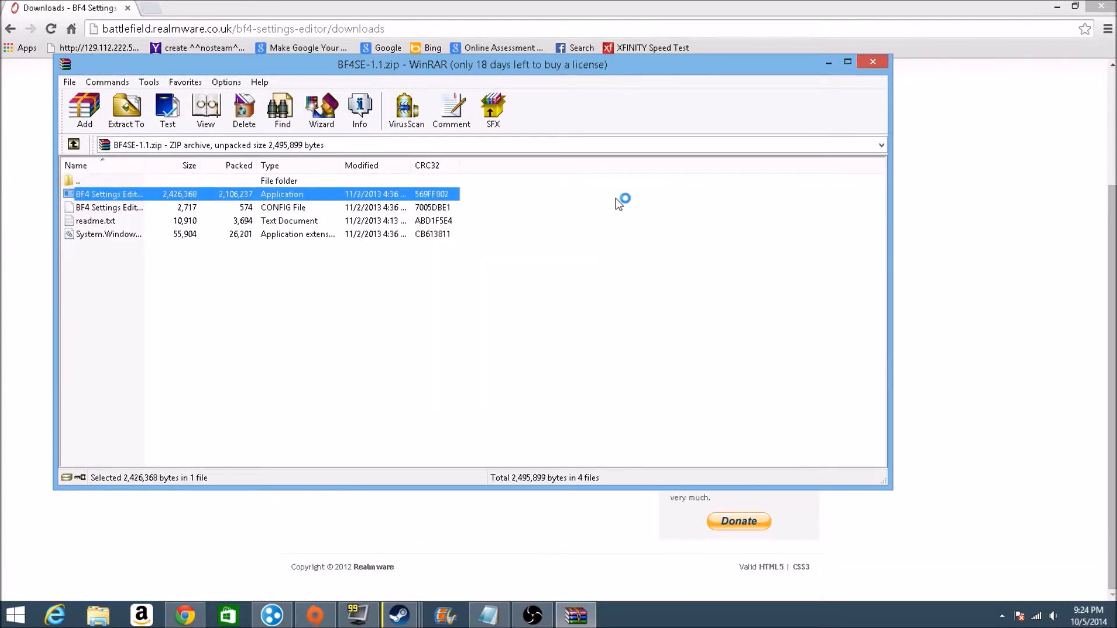
mouse_move(904, 58)
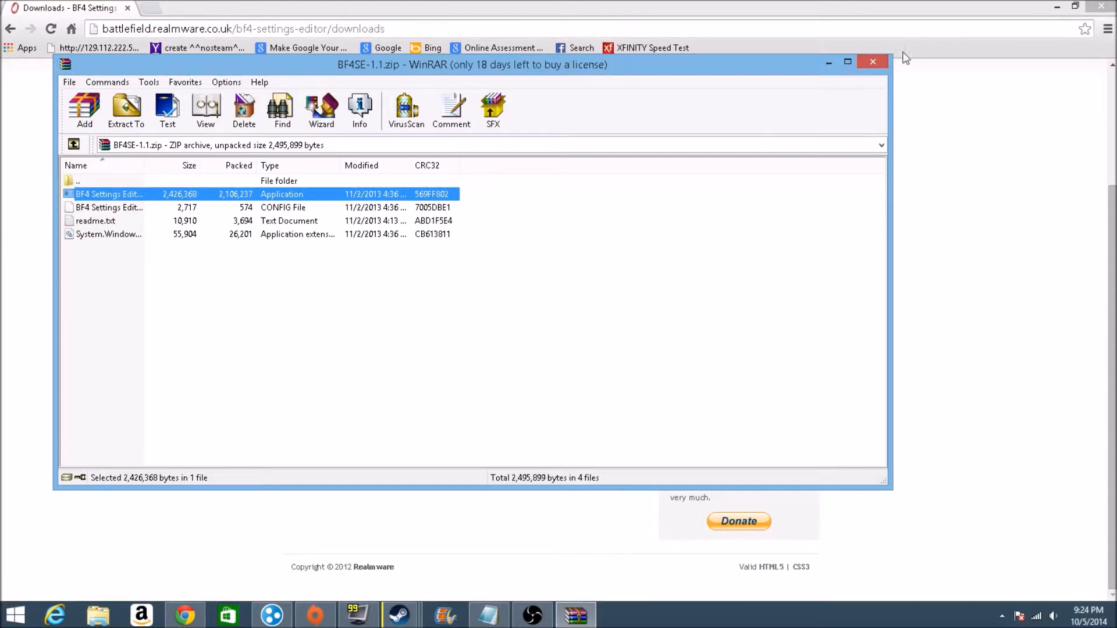
mouse_move(872, 62)
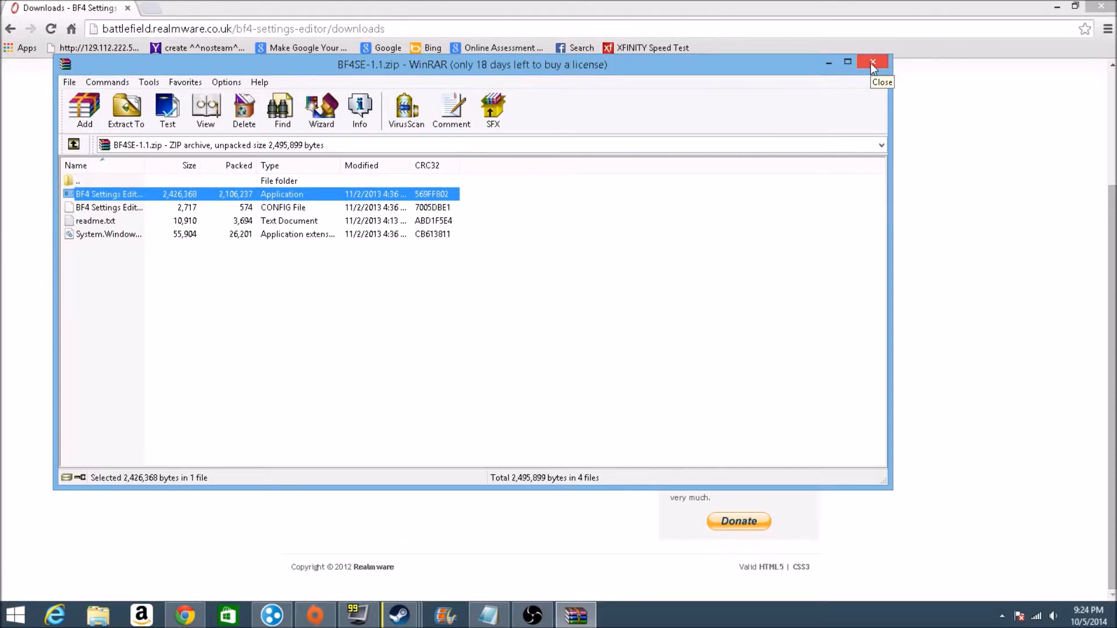
Close WinRAR and start BF4 Settings Editor from its desktop icon.
click(872, 64)
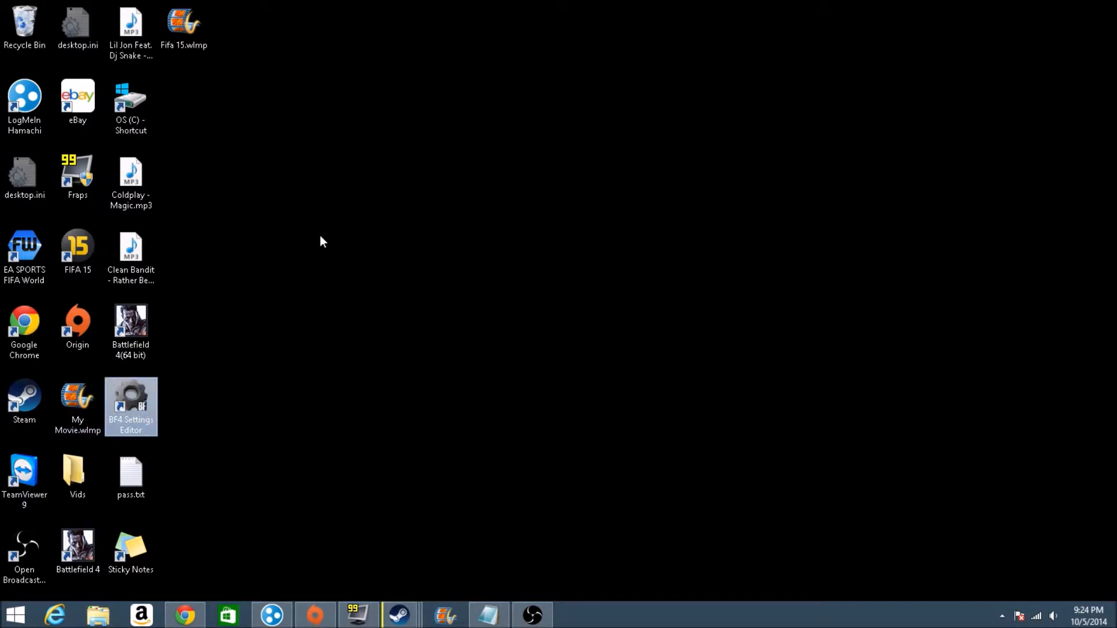
double_click(131, 406)
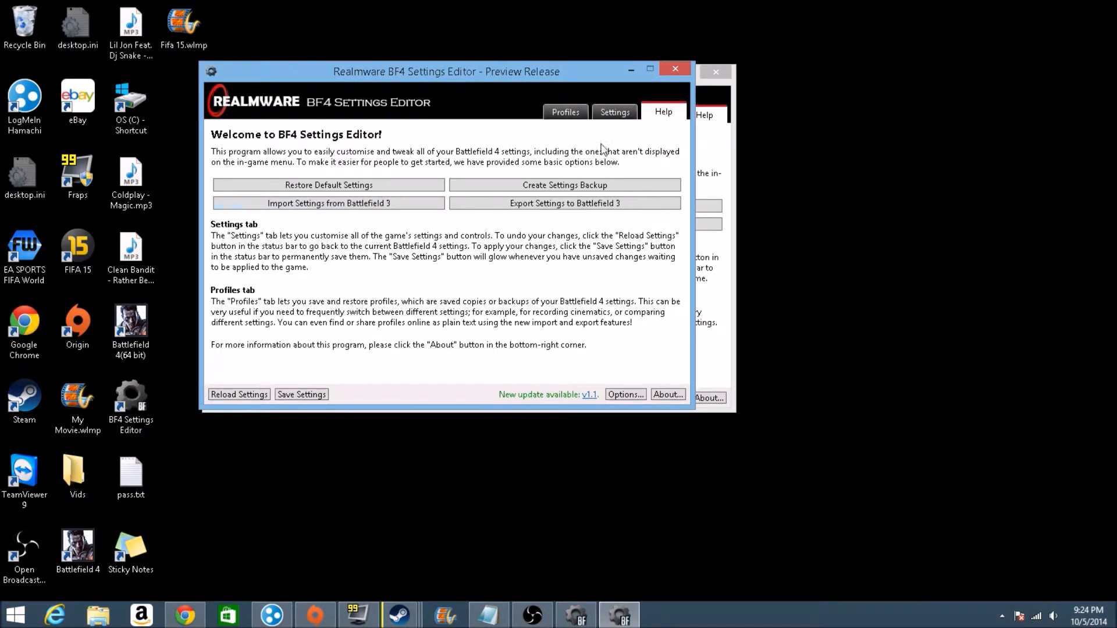
Create a Battlefield 4 settings backup and dismiss the Backup Created message.
click(564, 185)
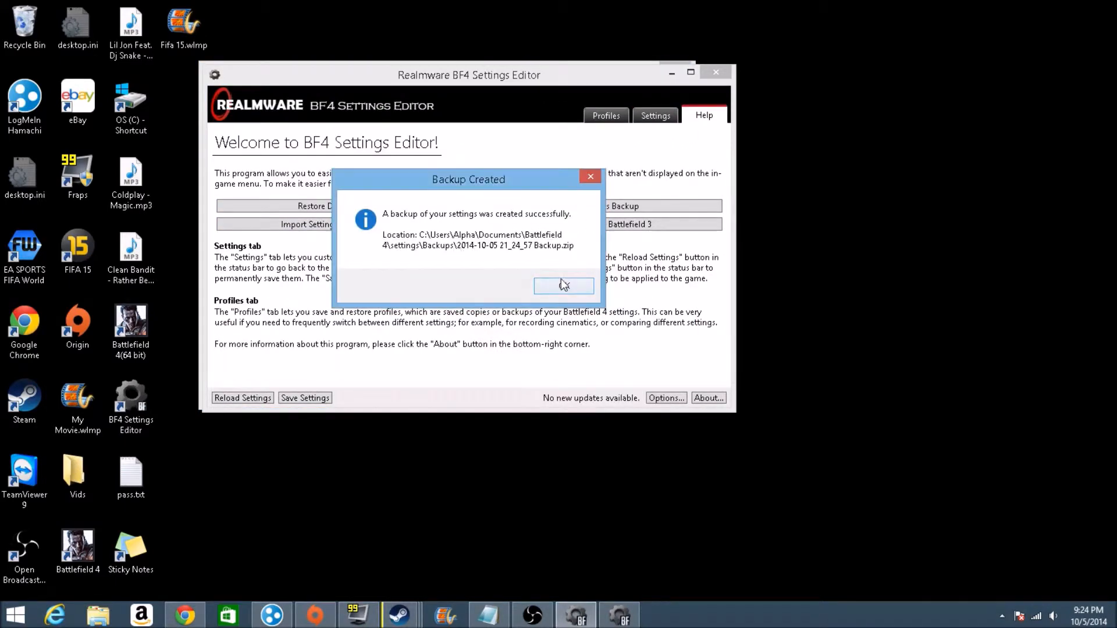
click(563, 286)
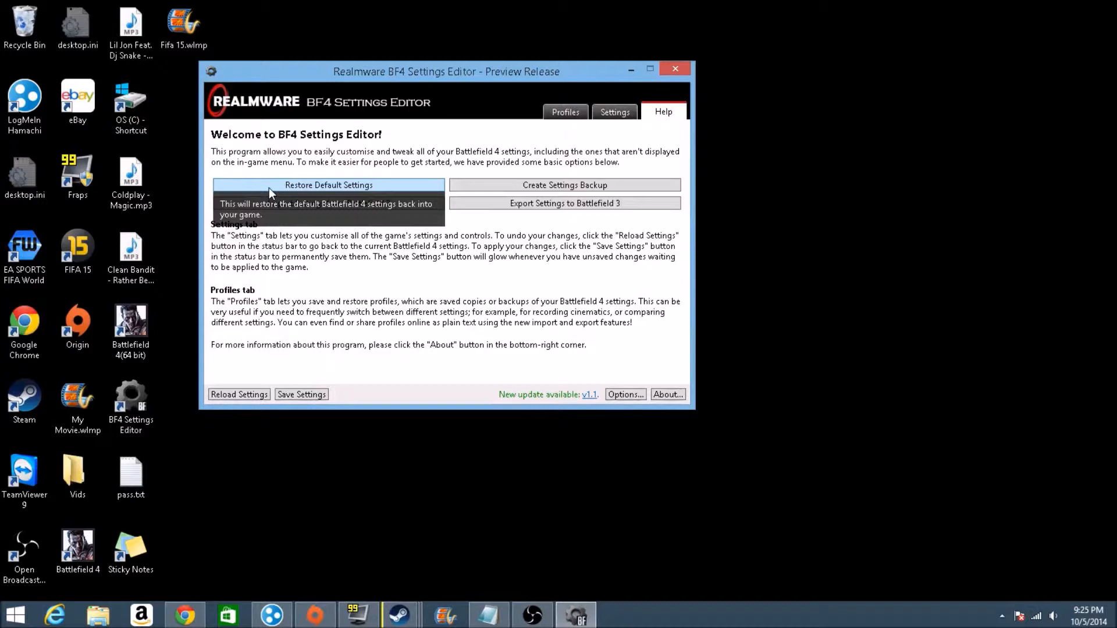
mouse_move(328, 244)
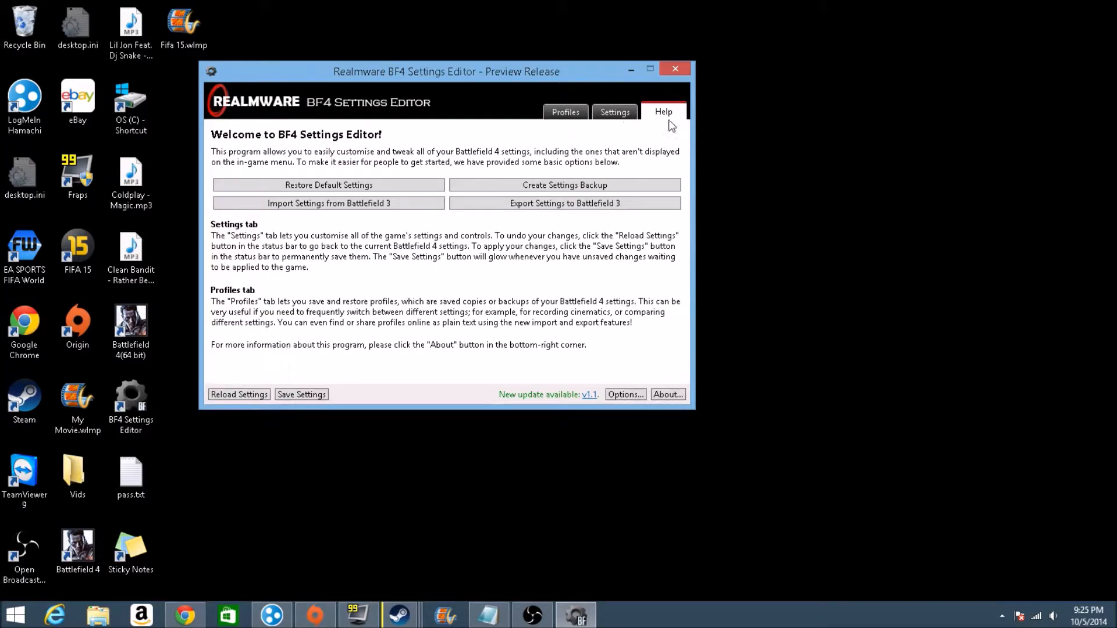
Go from the Settings tab's Gameplay page to the Graphics page.
click(613, 112)
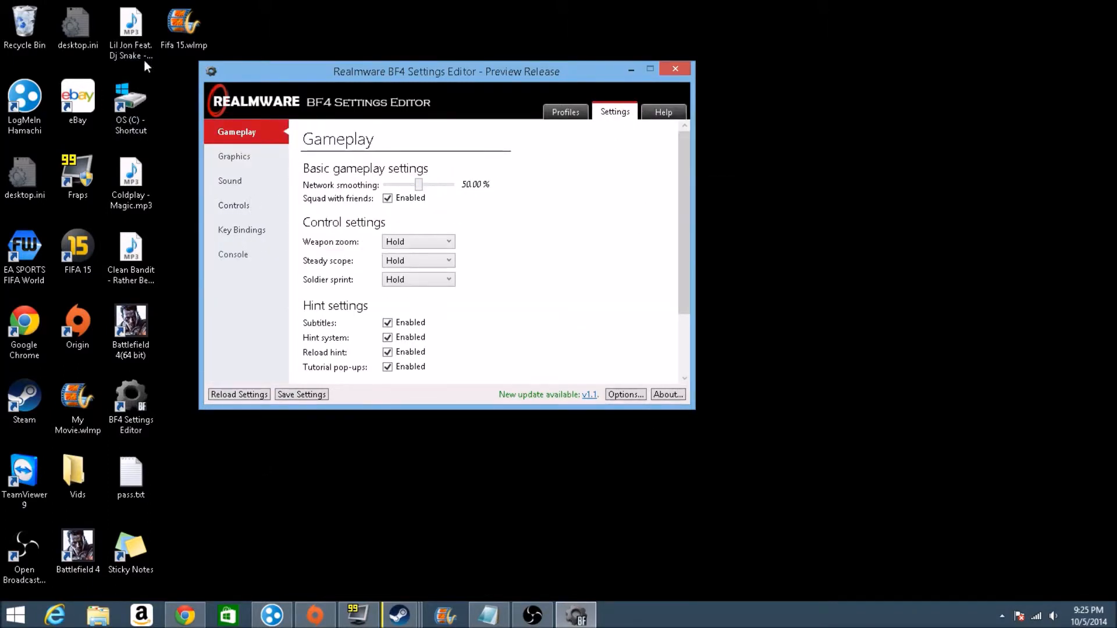
mouse_move(419, 185)
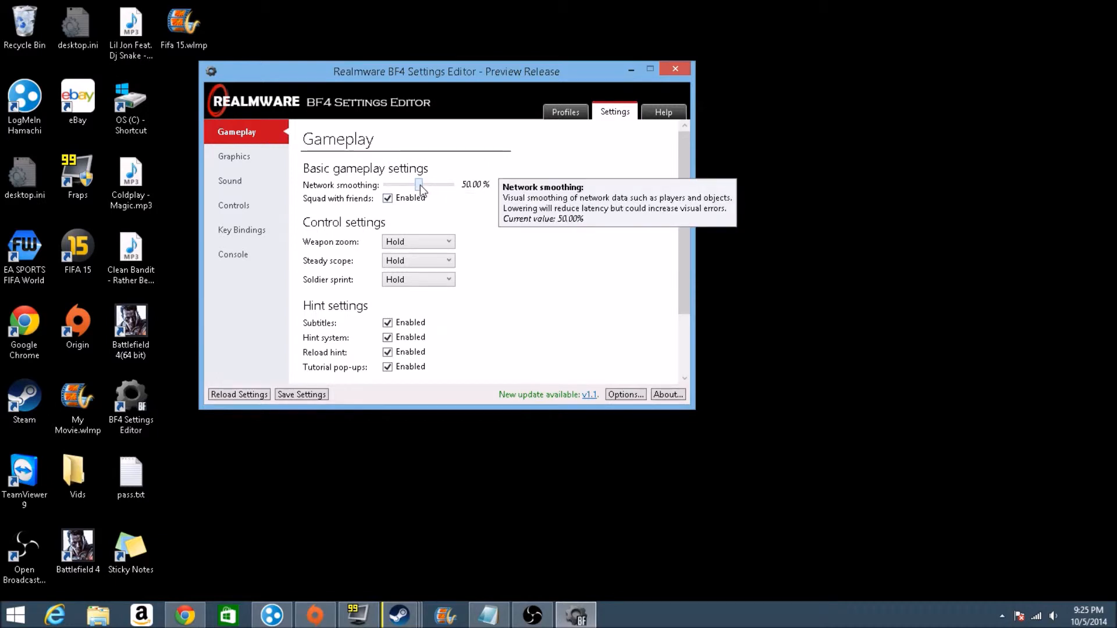
mouse_move(359, 212)
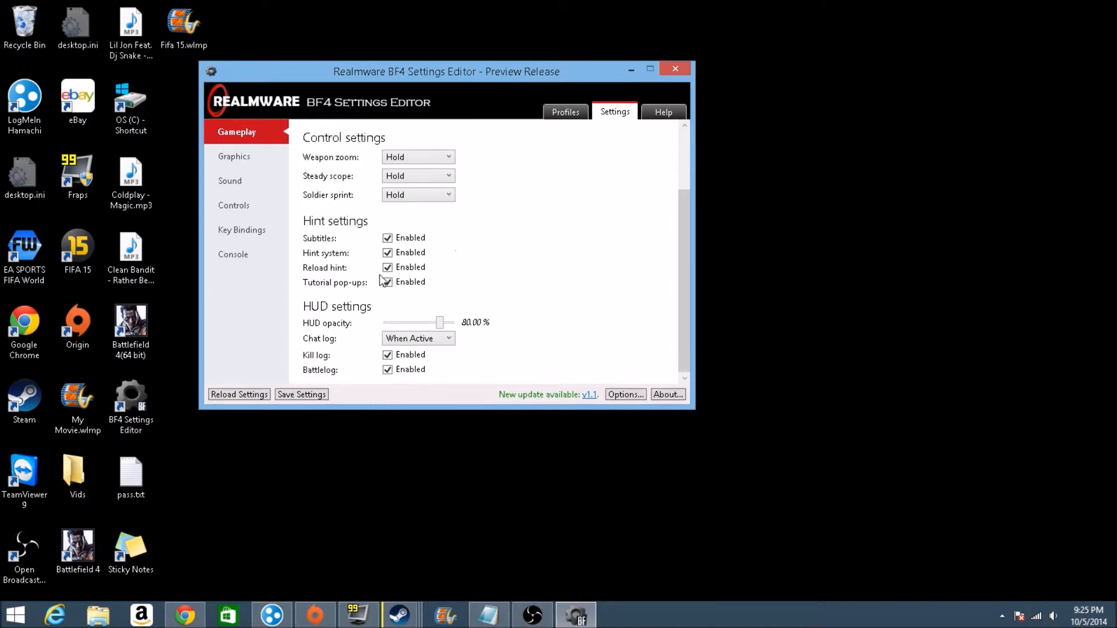
click(235, 156)
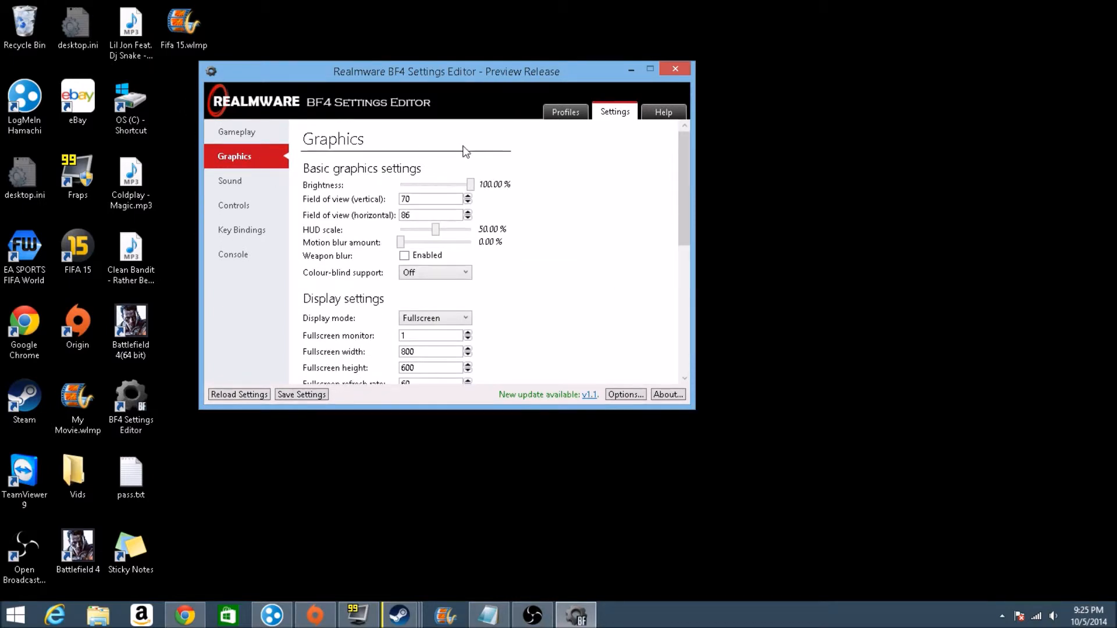
mouse_move(472, 185)
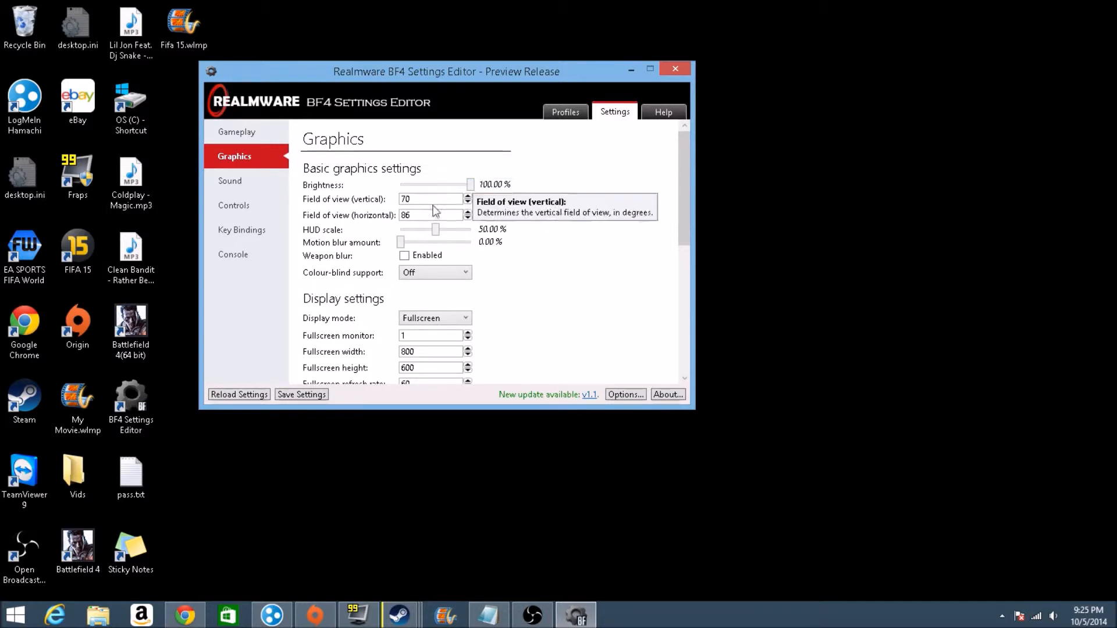
mouse_move(317, 207)
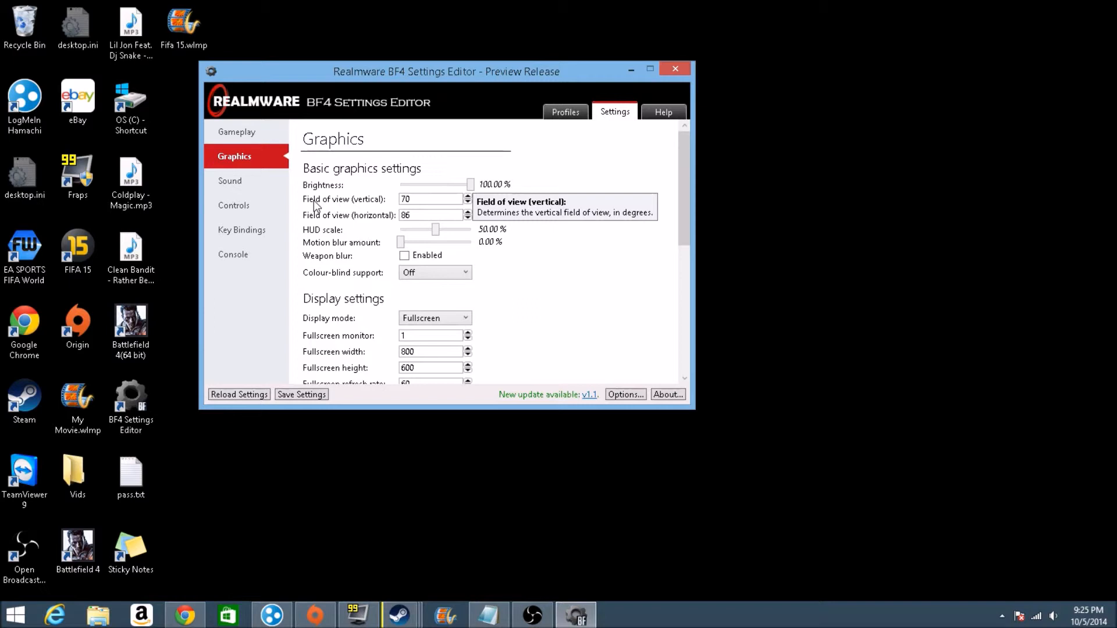
mouse_move(470, 173)
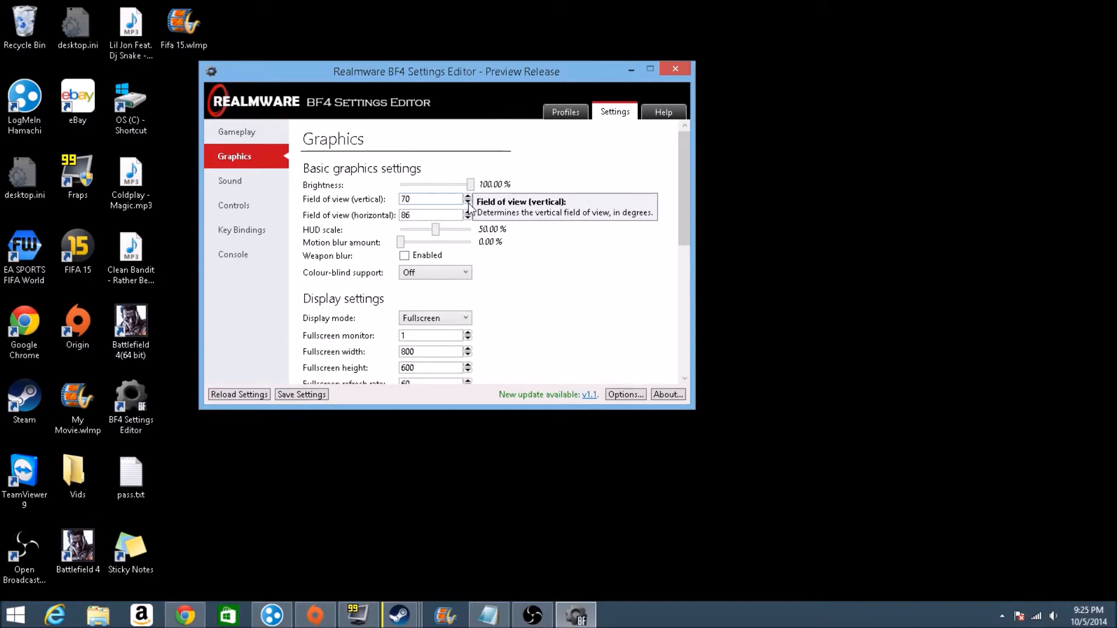
scroll(down, 3)
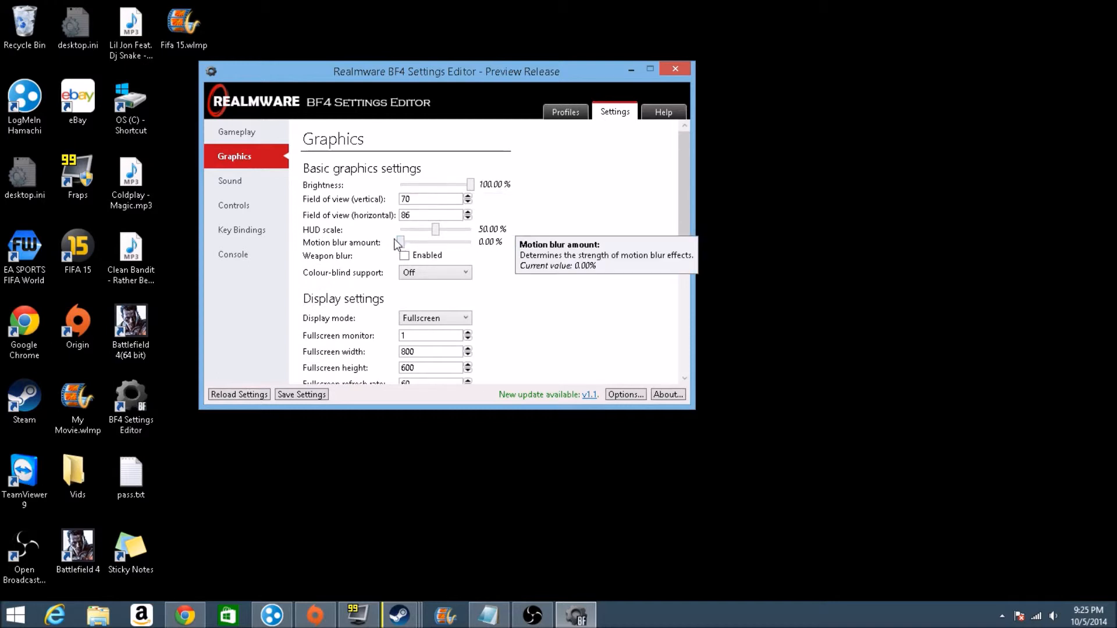
click(130, 250)
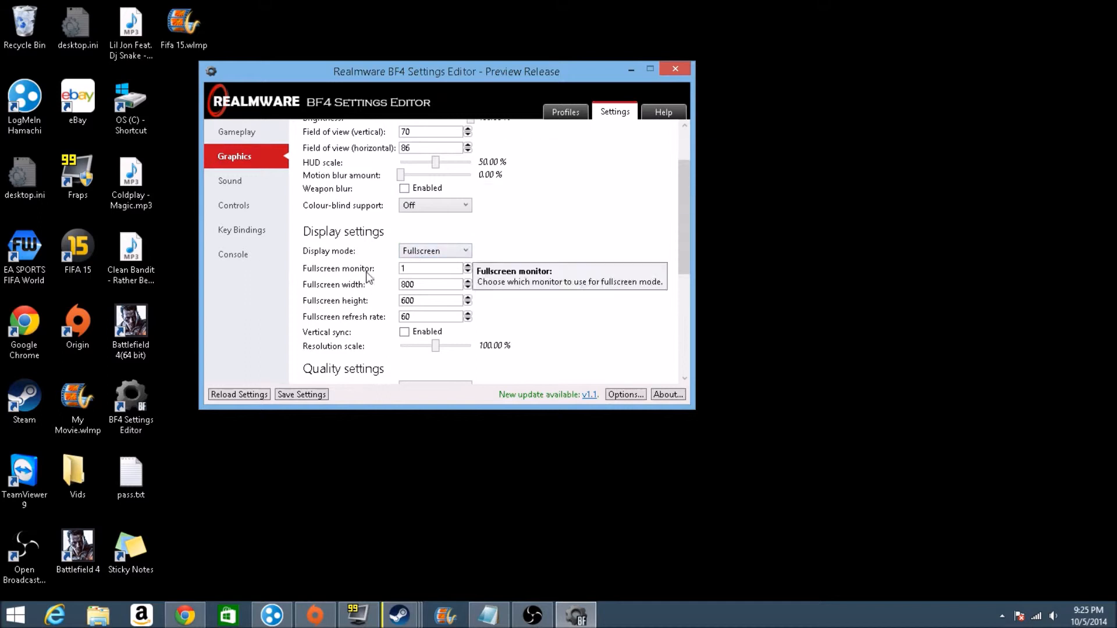
scroll(down, 3)
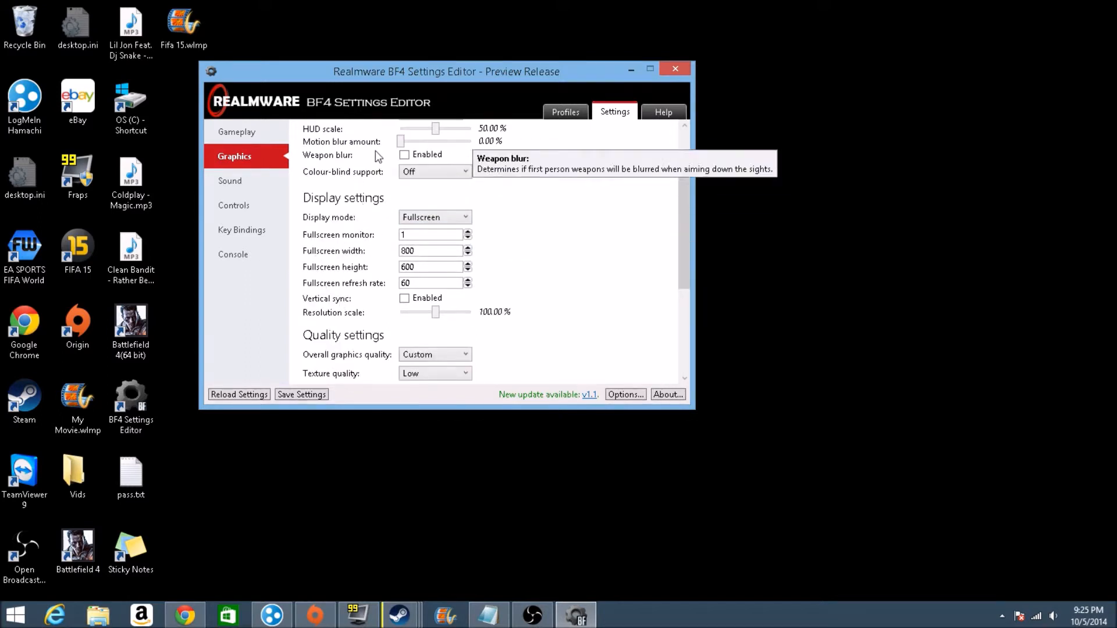
mouse_move(342, 234)
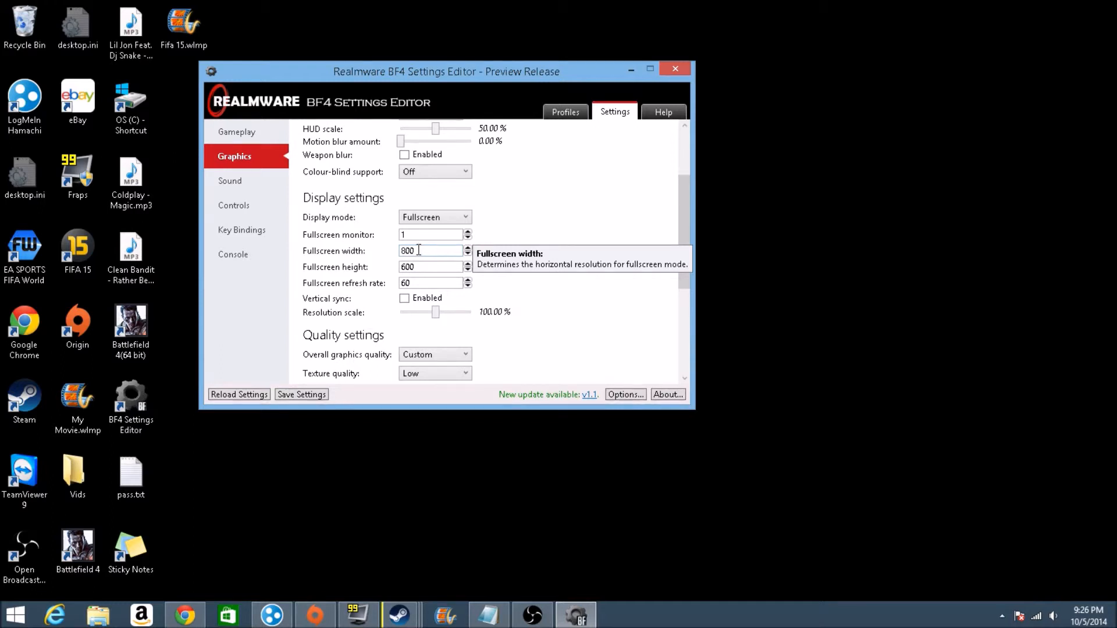
mouse_move(321, 251)
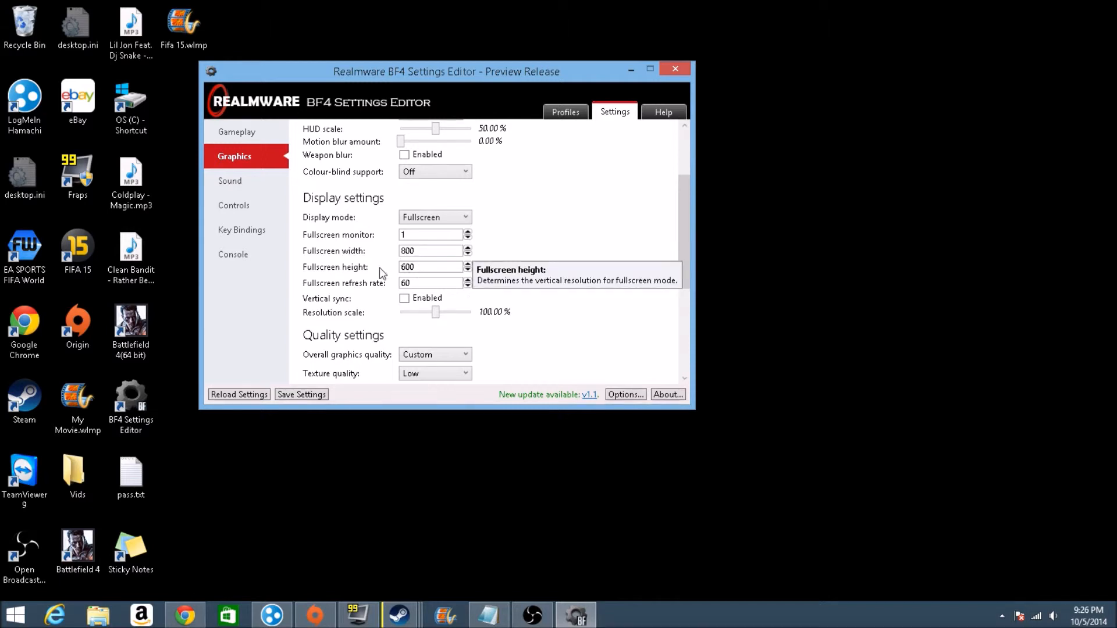
scroll(down, 3)
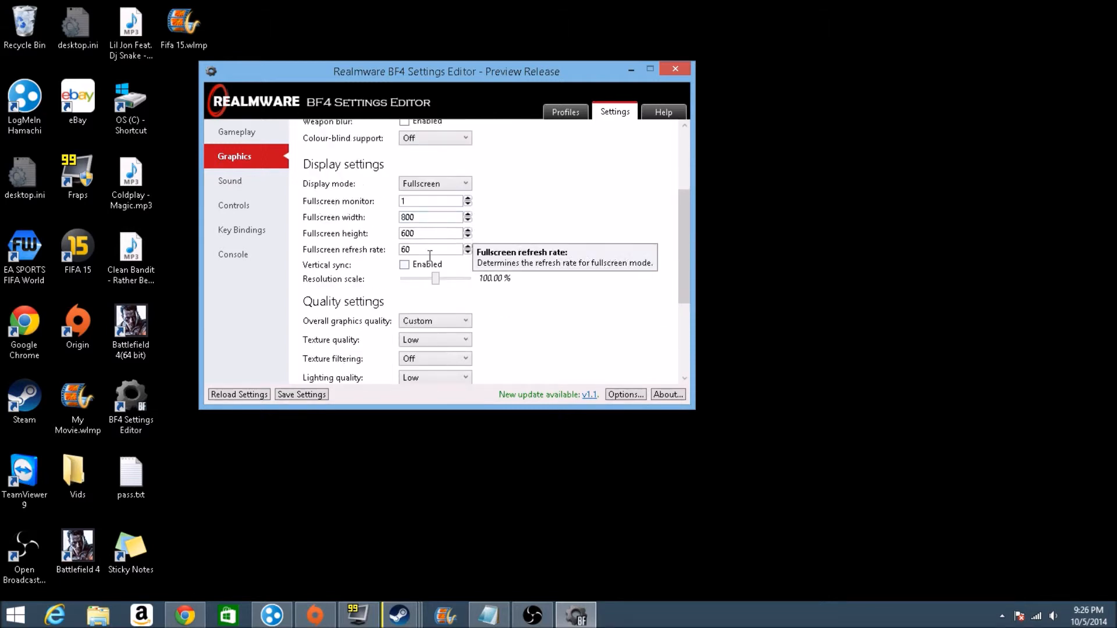
scroll(down, 3)
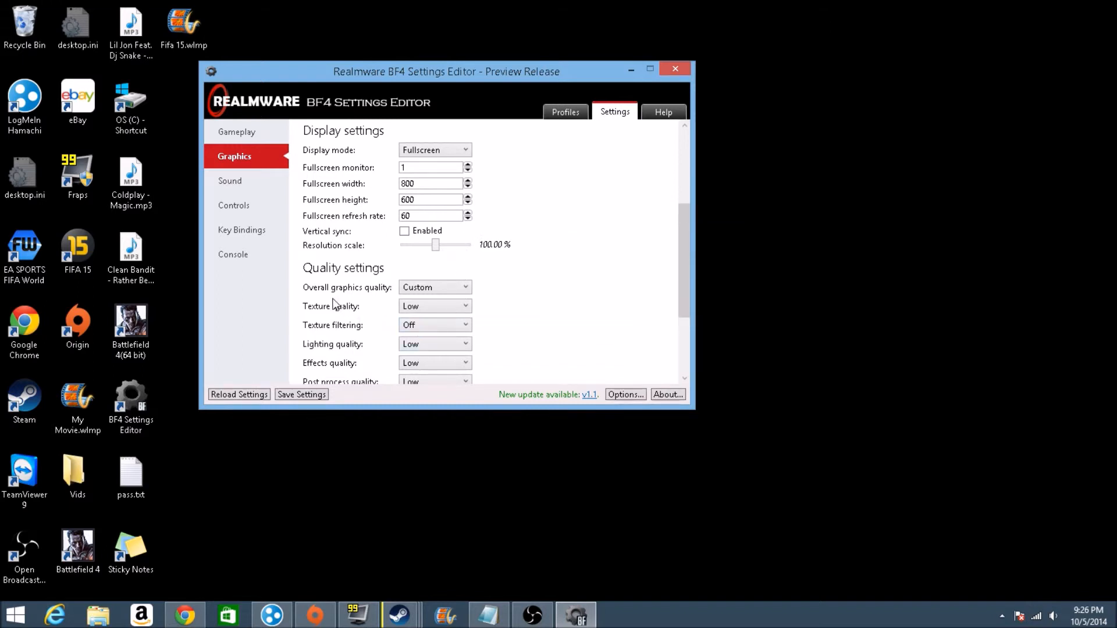
scroll(down, 3)
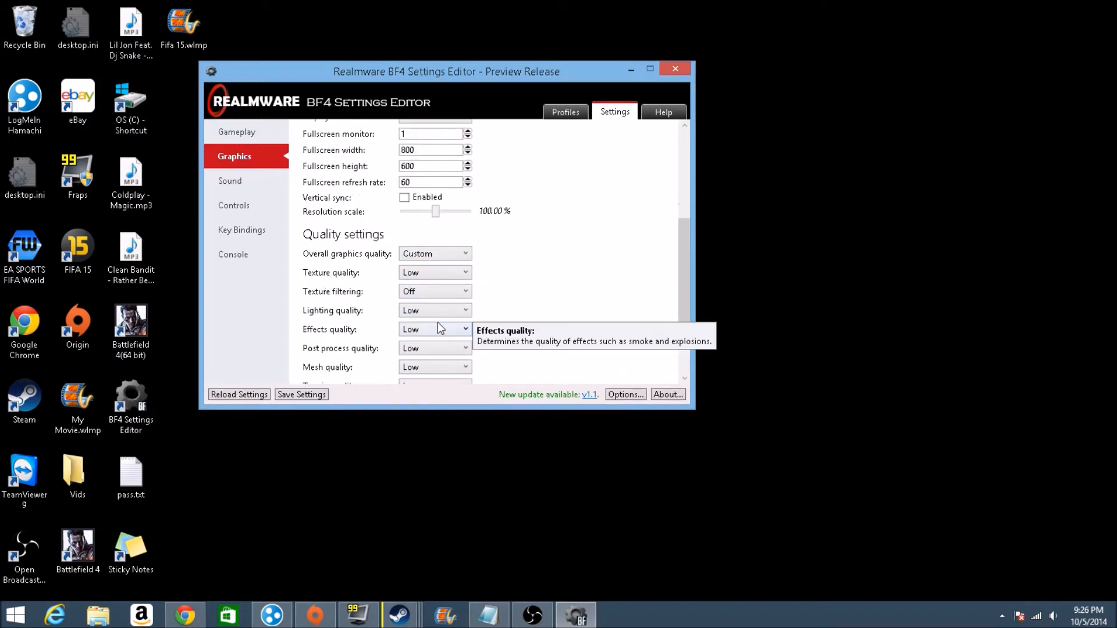
scroll(down, 3)
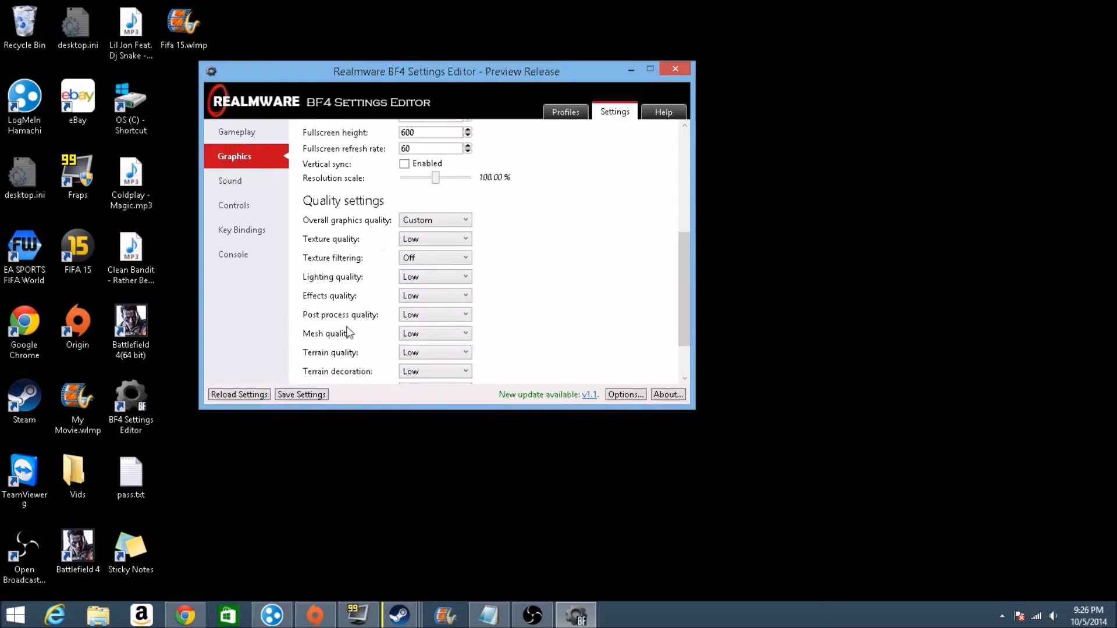
mouse_move(340, 299)
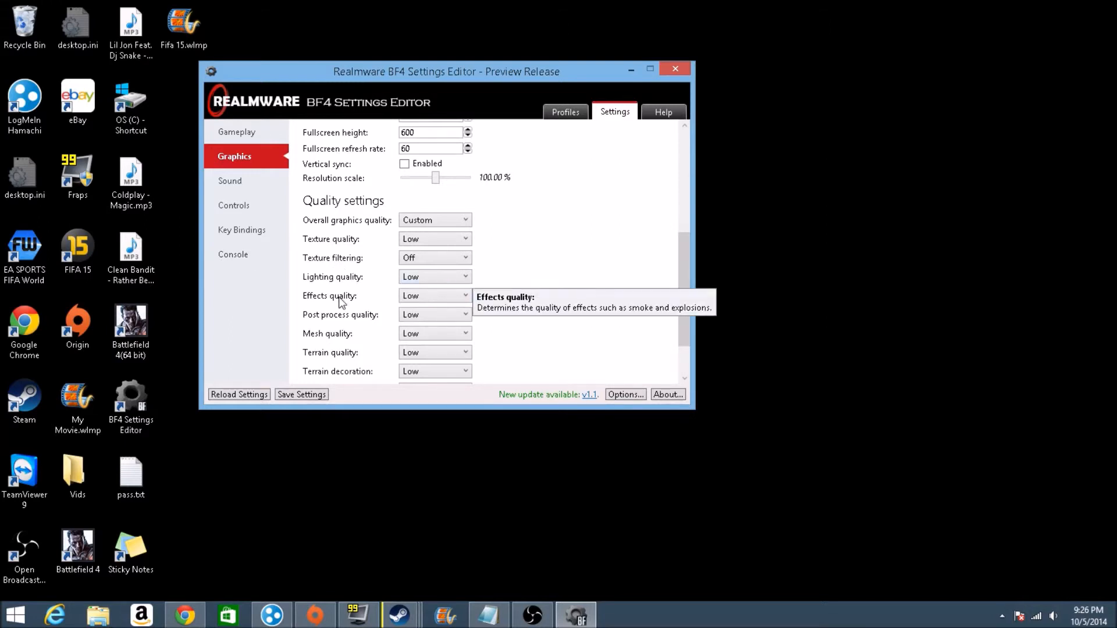
mouse_move(374, 317)
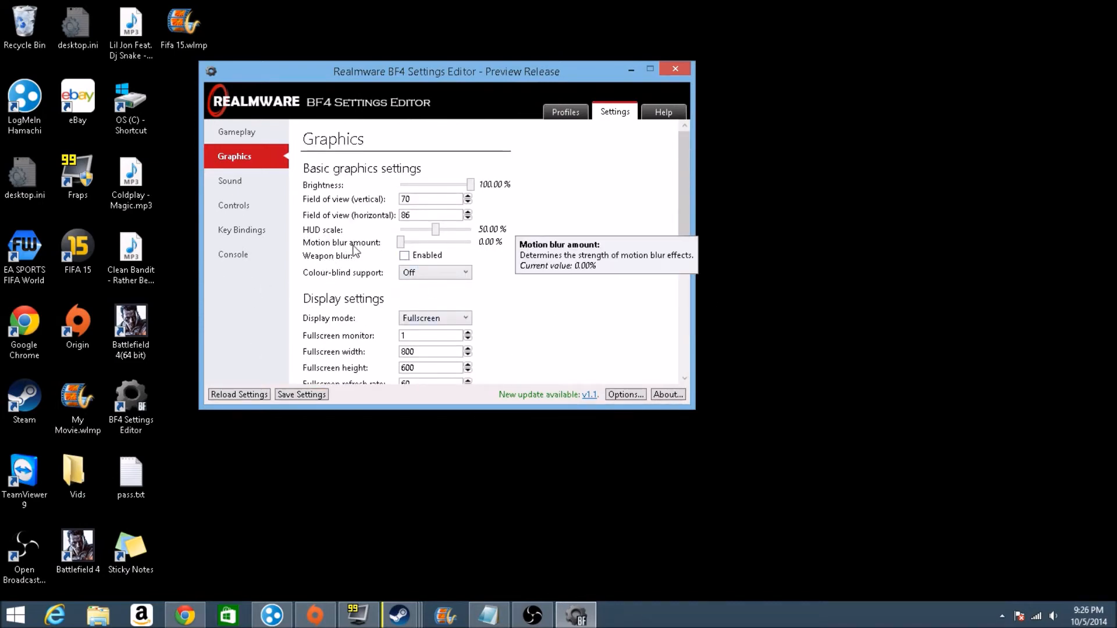
scroll(down, 3)
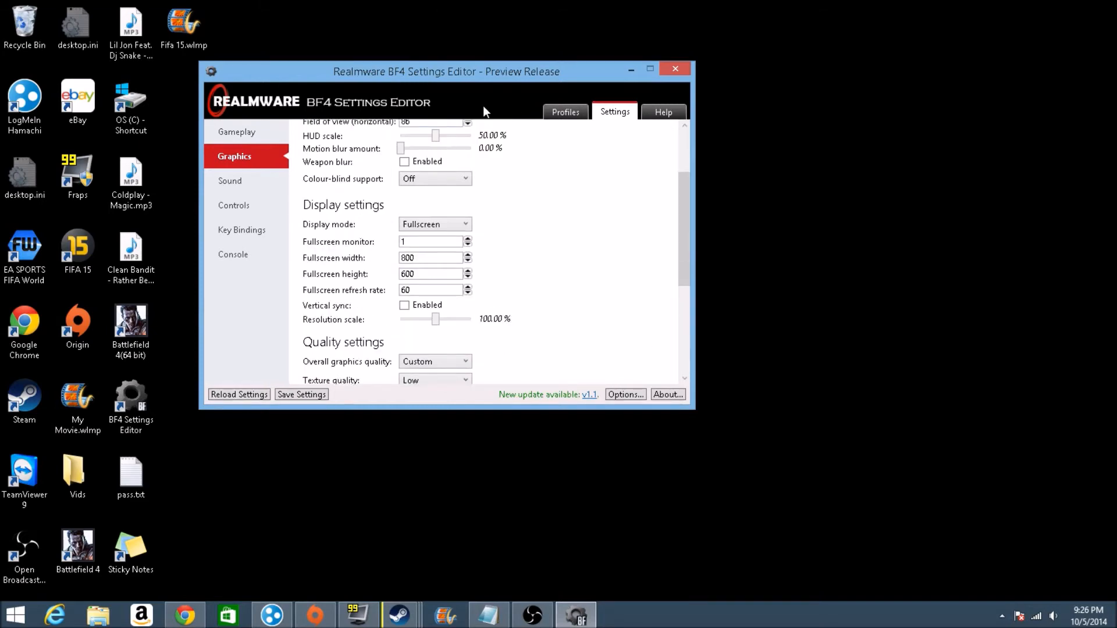
scroll(down, 3)
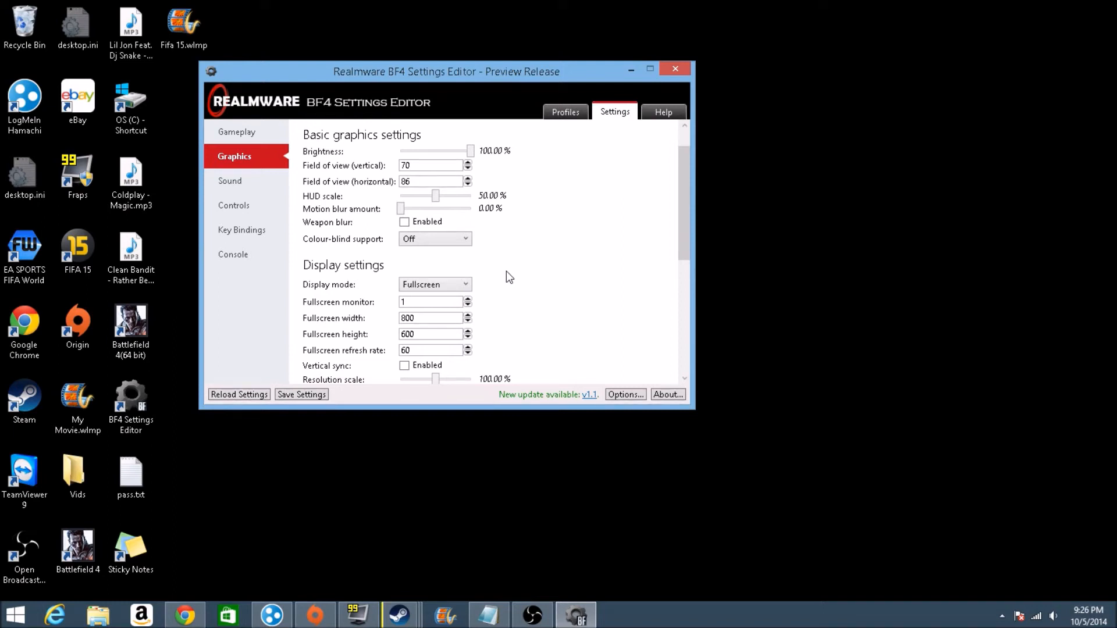
mouse_move(484, 146)
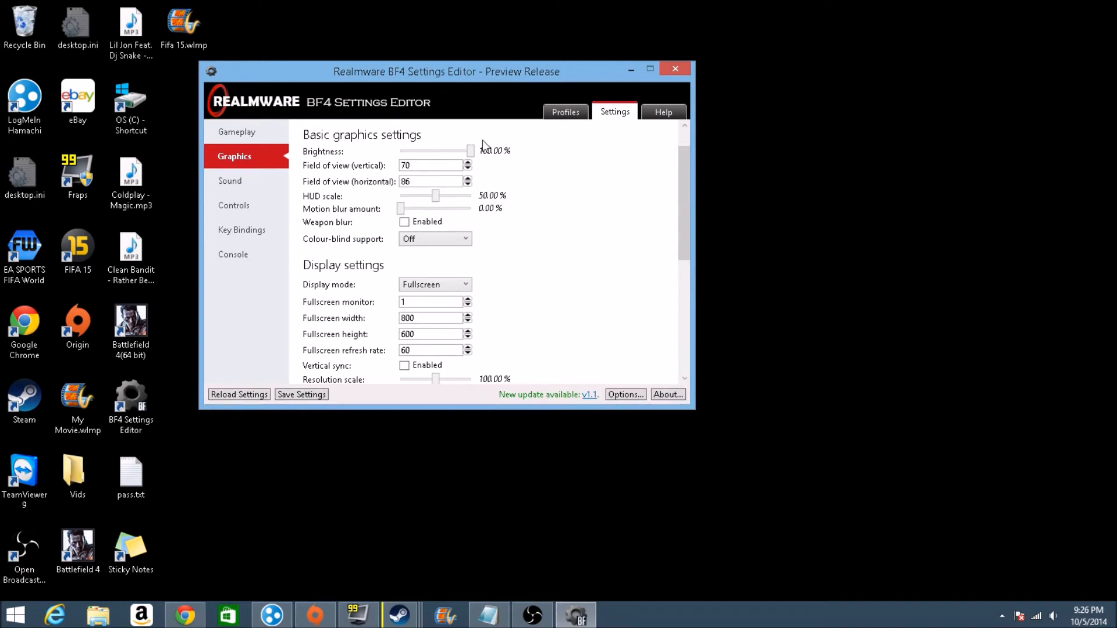
scroll(down, 3)
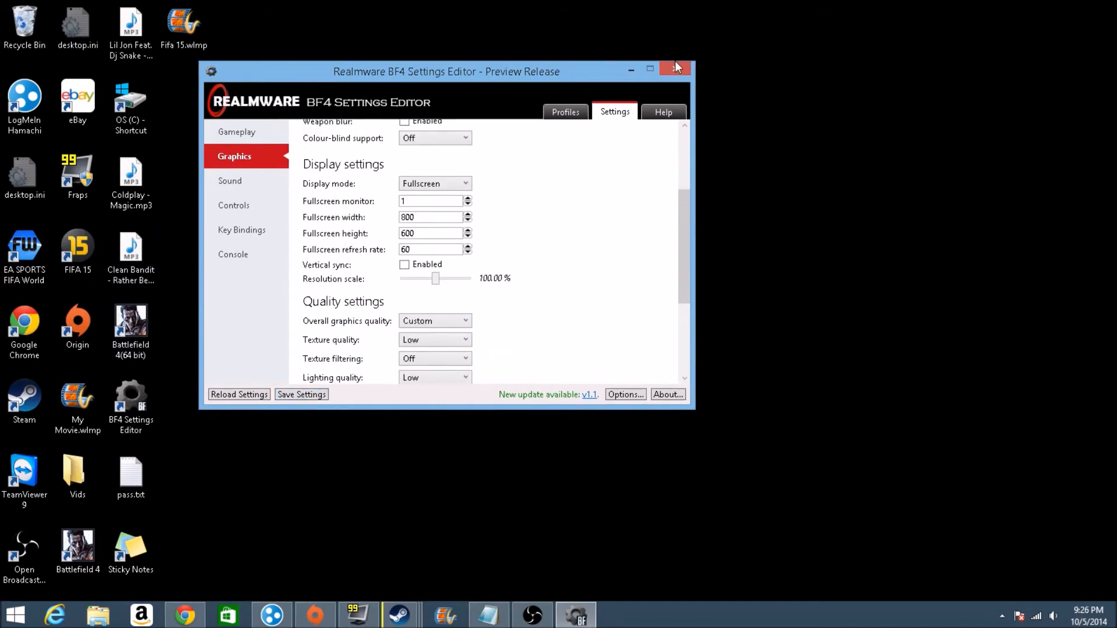
click(675, 67)
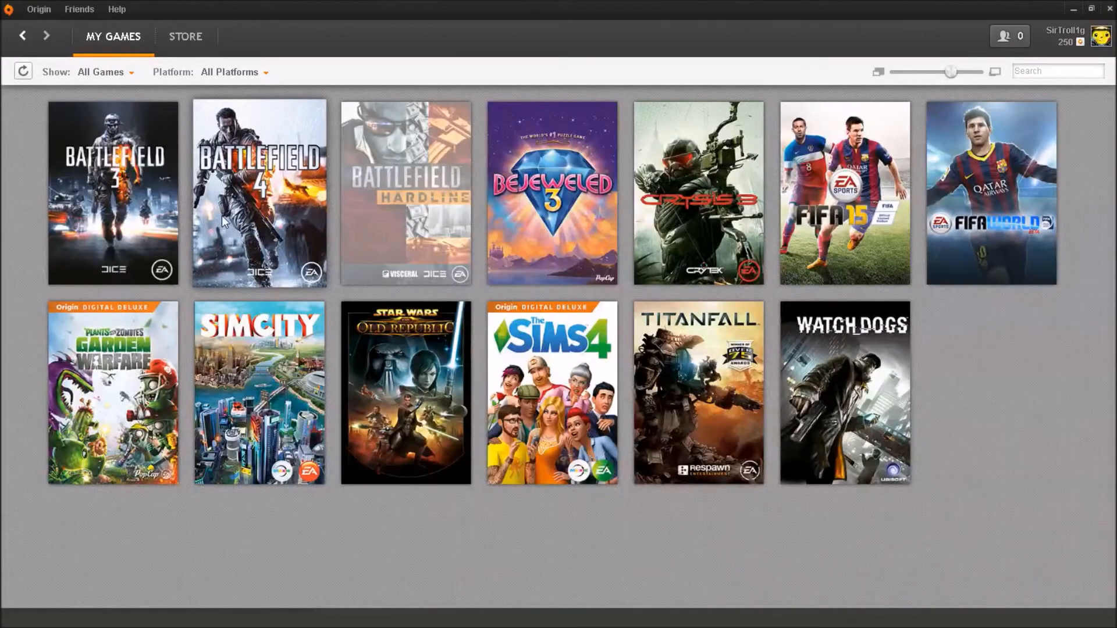
Choose the Battlefield 4 tile in Origin's My Games and hit Play.
click(258, 193)
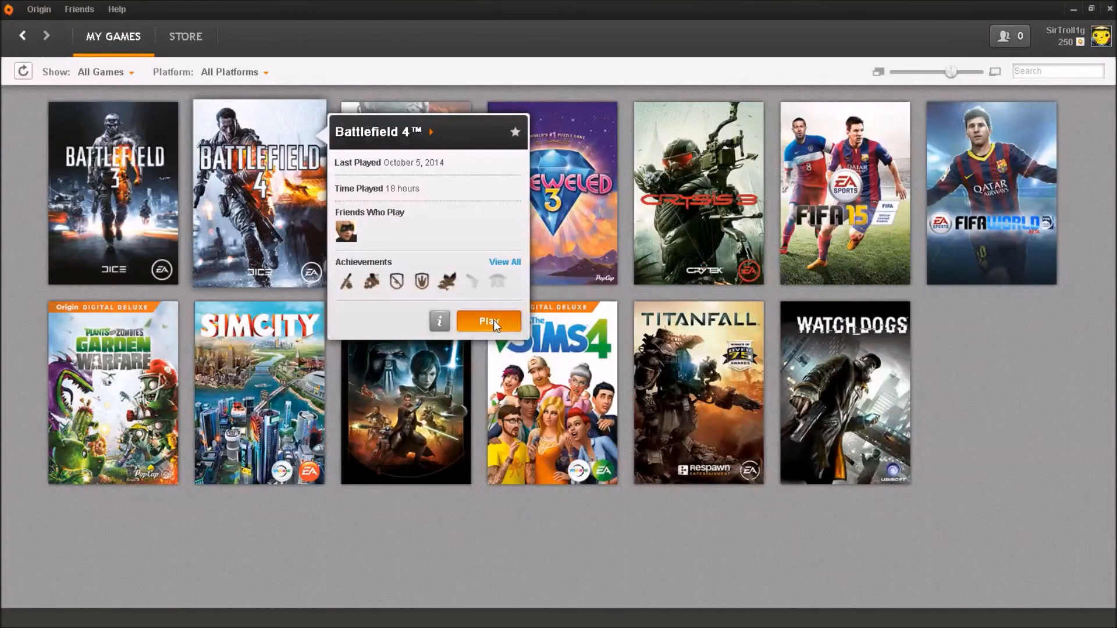
click(488, 321)
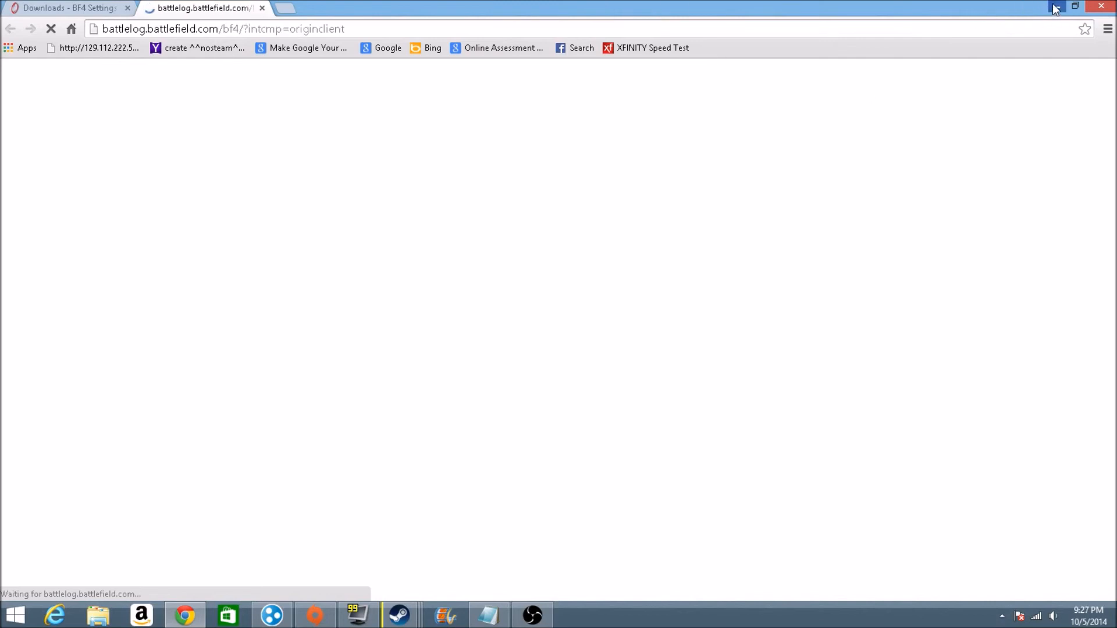